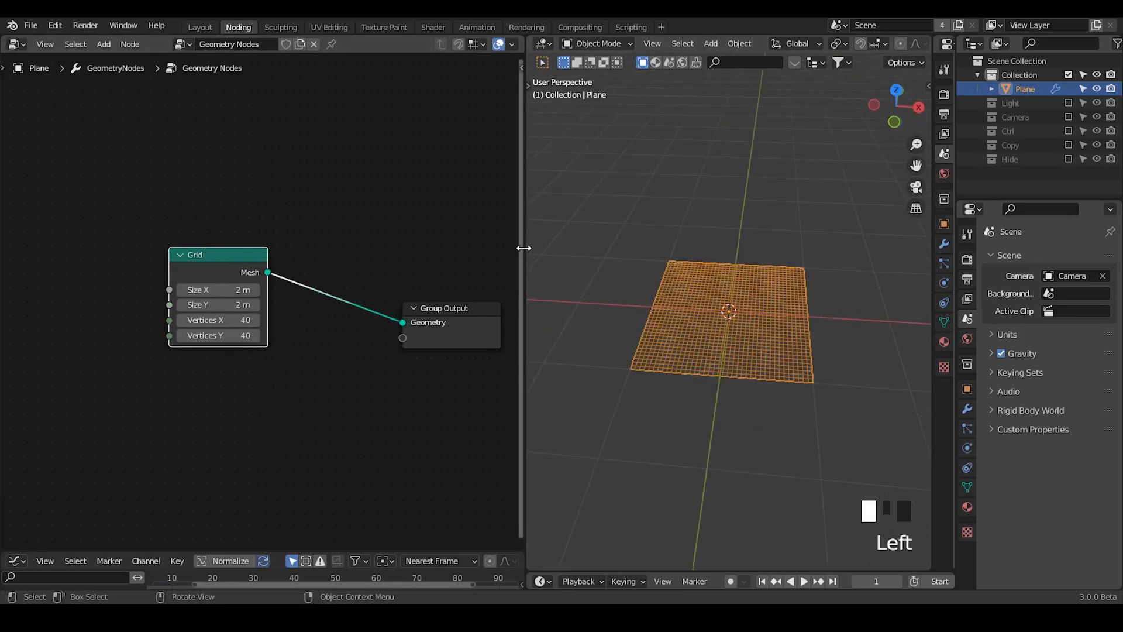
Step: Insert a G_Normal Displace node between the 40×40 Grid and the output, sketching the intended funnel
{"action": "left_click_drag", "start_coordinate": [526, 248], "coordinate": [674, 248]}
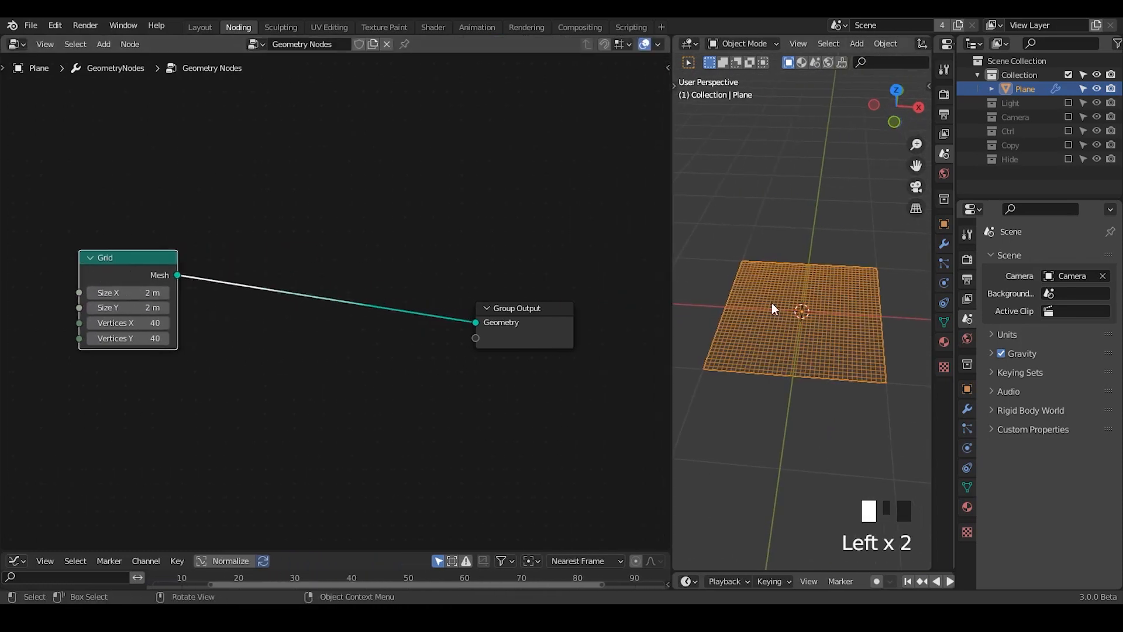
{"action": "left_click_drag", "start_coordinate": [772, 308], "coordinate": [821, 353]}
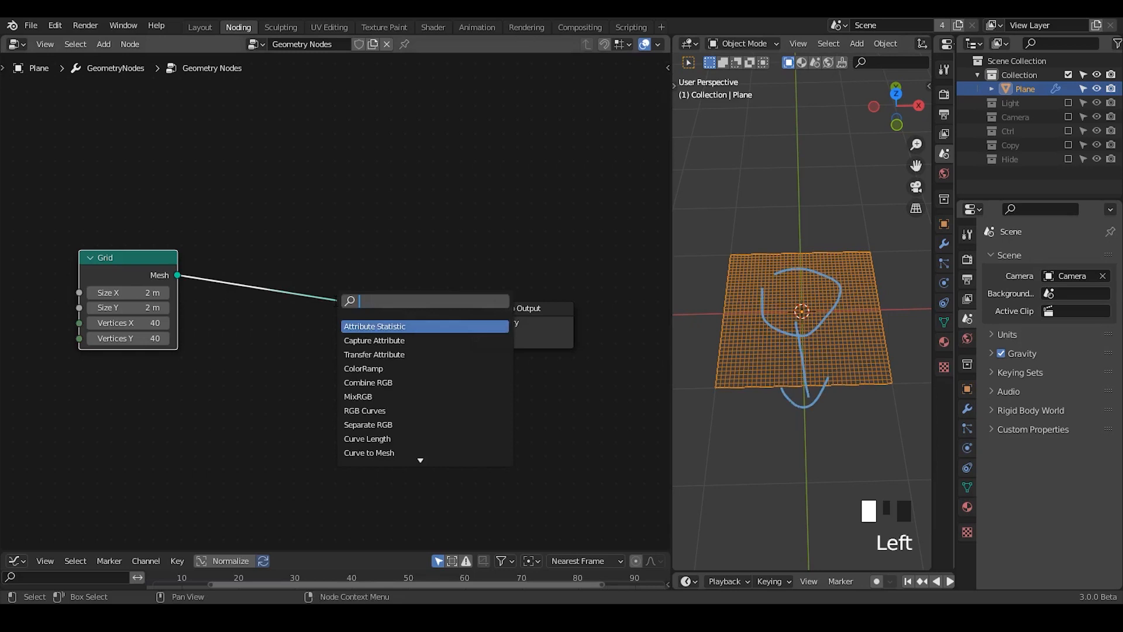
{"action": "left_click", "coordinate": [373, 326]}
{"action": "type", "text": "proxim"}
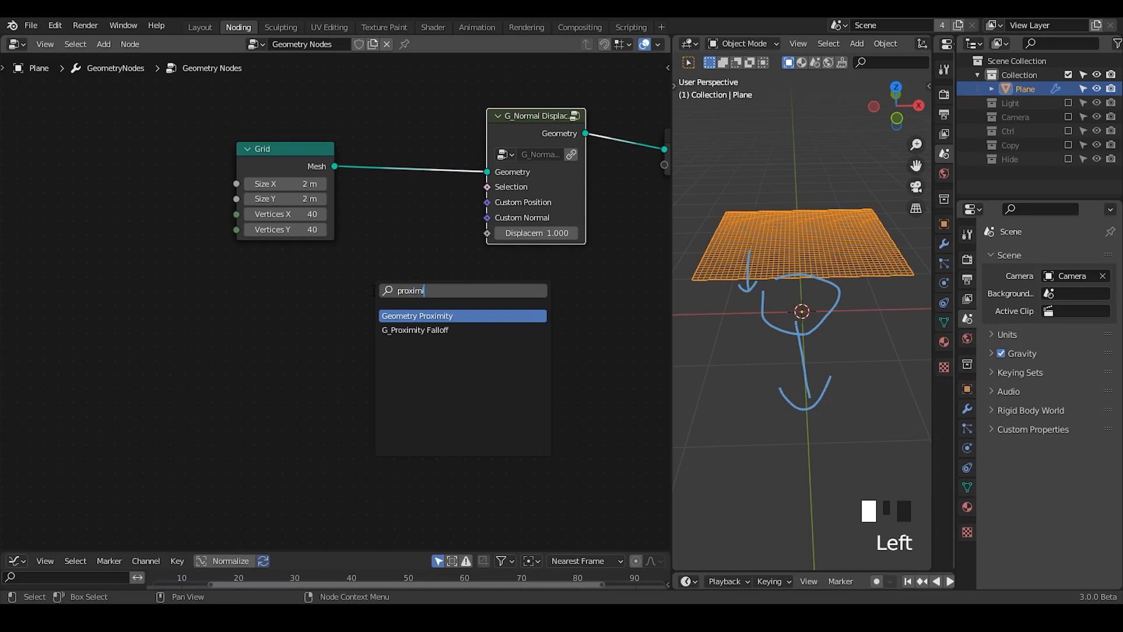
Step: Drive the displacement with a G_Proximity Falloff (max −2.6, Ease off), sinking the grid into a cone
{"action": "left_click", "coordinate": [414, 330]}
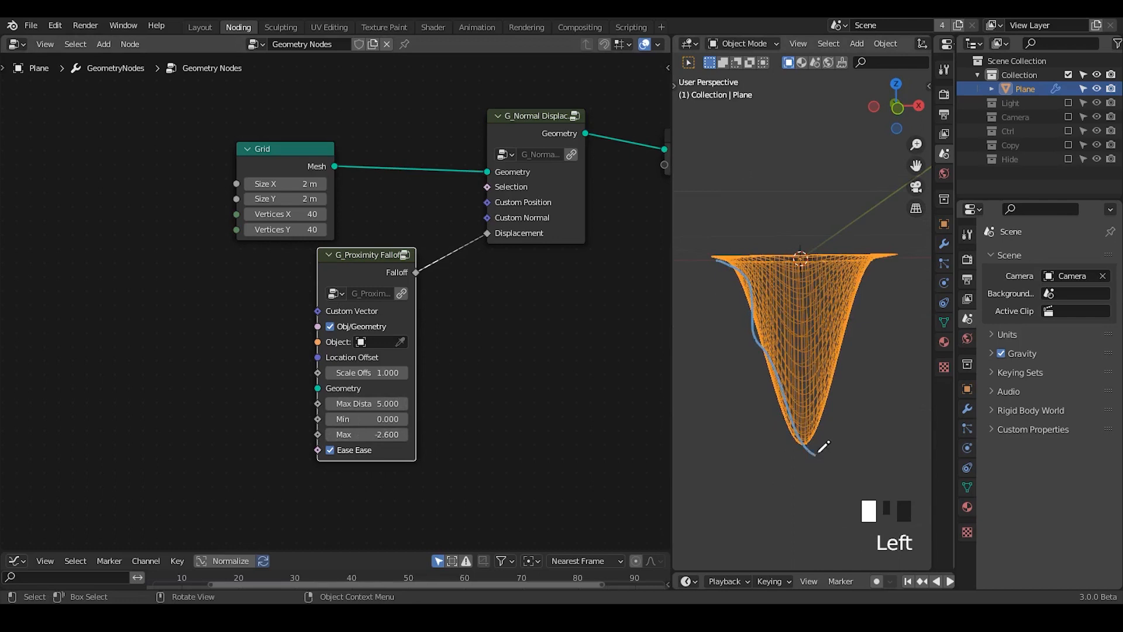
{"action": "left_click", "coordinate": [330, 450]}
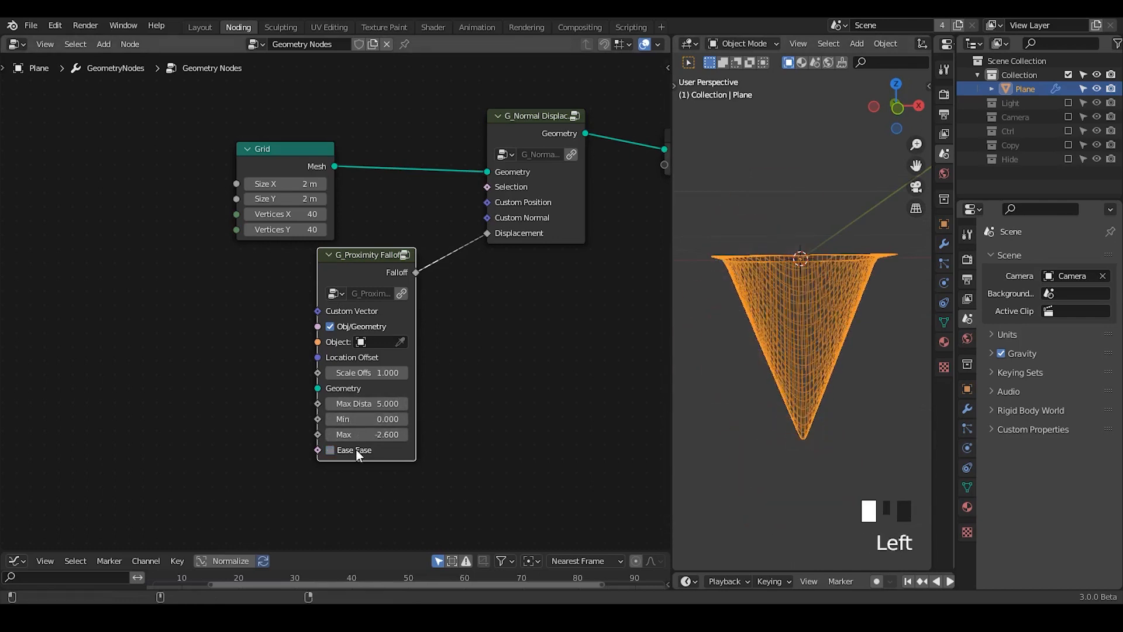
{"action": "left_click_drag", "start_coordinate": [369, 253], "coordinate": [309, 267]}
{"action": "type", "text": "fl"}
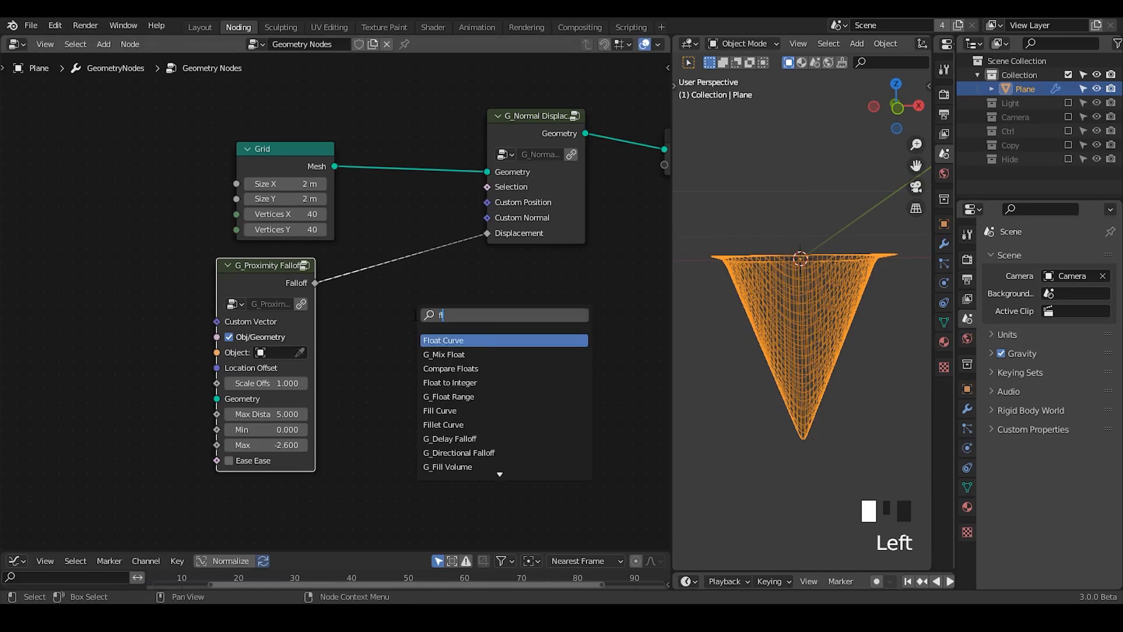
Step: Sharpen the falloff with a Float Curve and a Math Multiply of −4 into a narrow trumpet funnel
{"action": "left_click", "coordinate": [442, 339]}
{"action": "type", "text": "-0"}
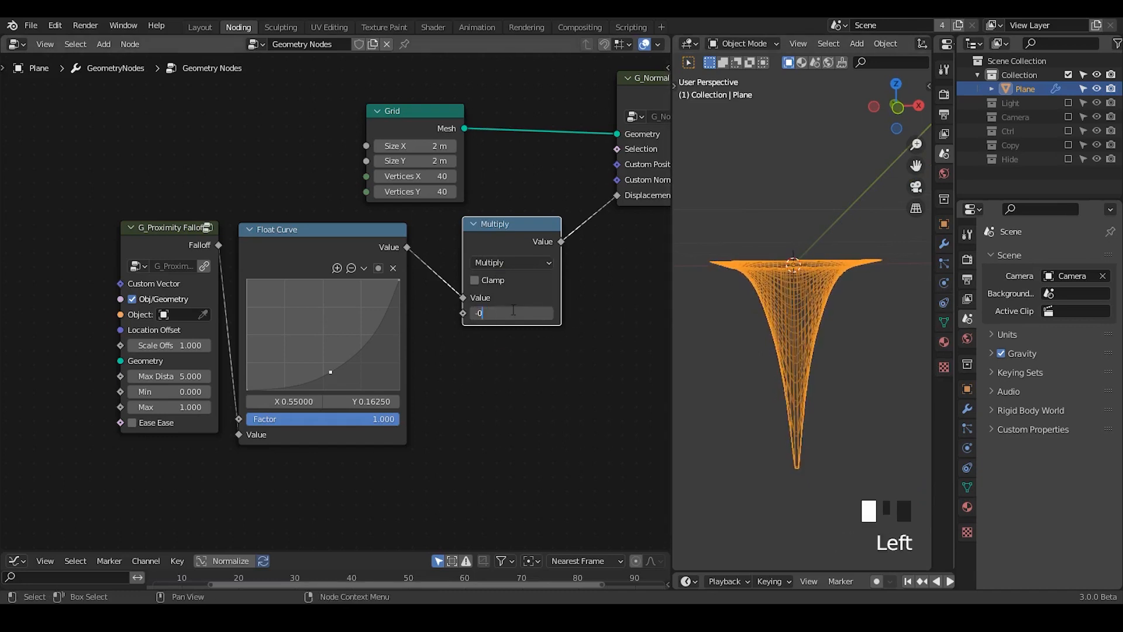
{"action": "key", "text": "backspace"}
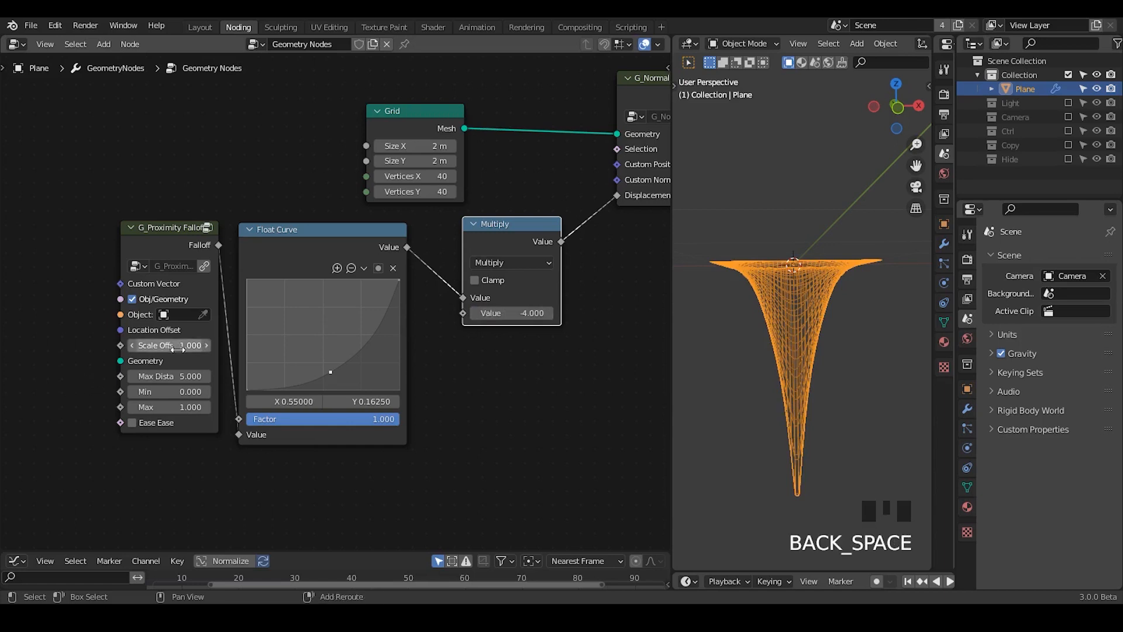
{"action": "left_click_drag", "start_coordinate": [179, 345], "coordinate": [165, 345]}
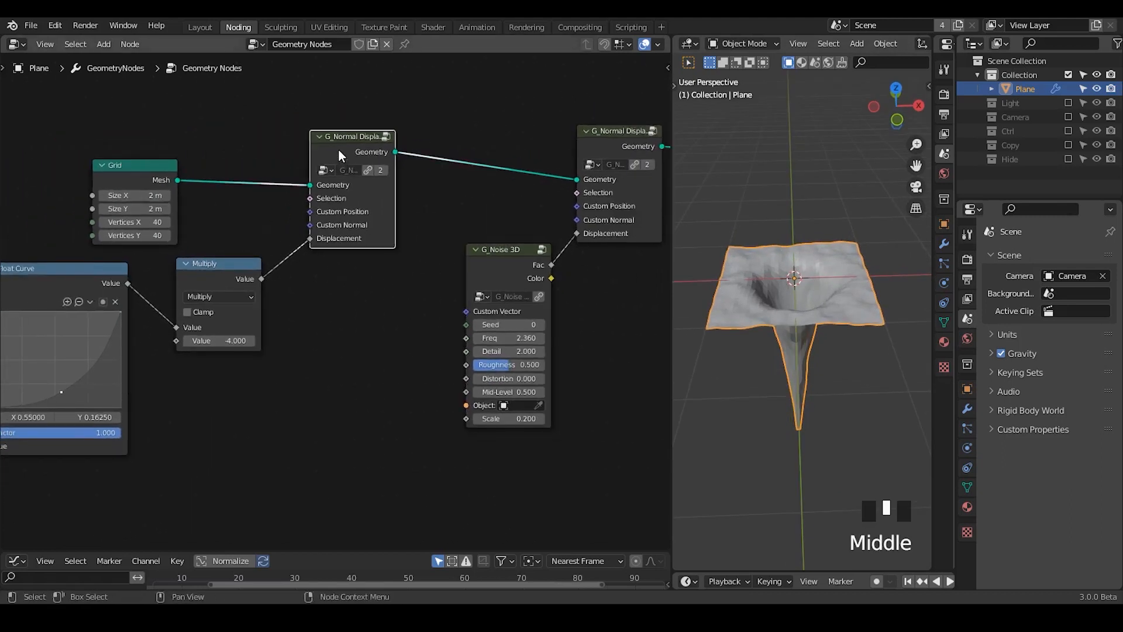
Step: Chain a second displacement fed by G_Noise 3D Fac to roughen the funnel surface
{"action": "left_click_drag", "start_coordinate": [509, 249], "coordinate": [400, 272]}
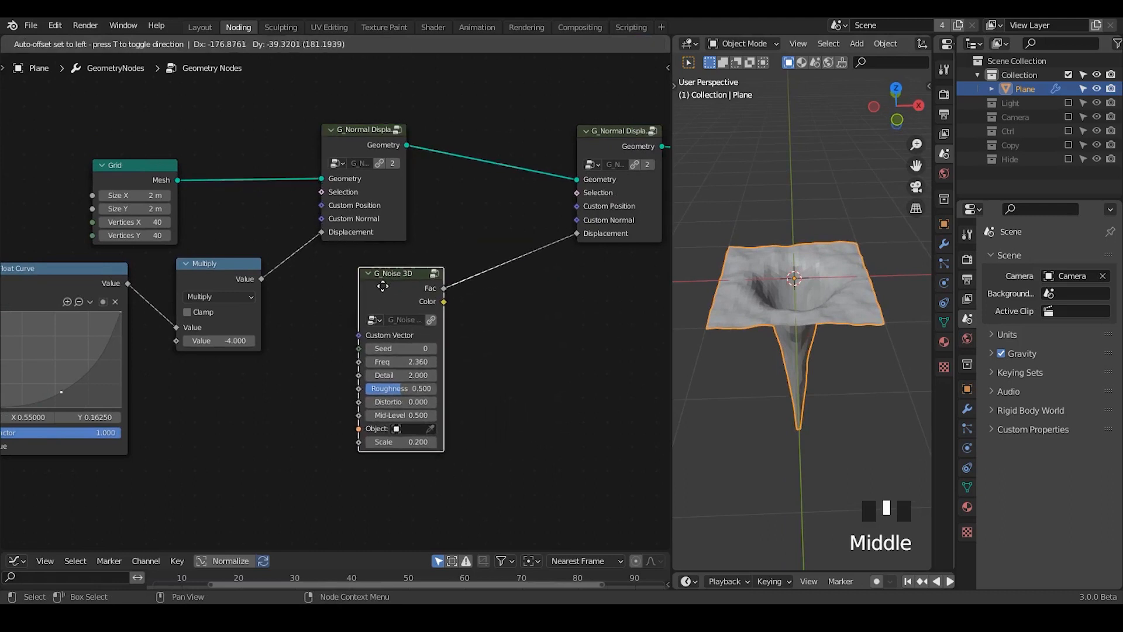
{"action": "left_click_drag", "start_coordinate": [390, 272], "coordinate": [406, 291]}
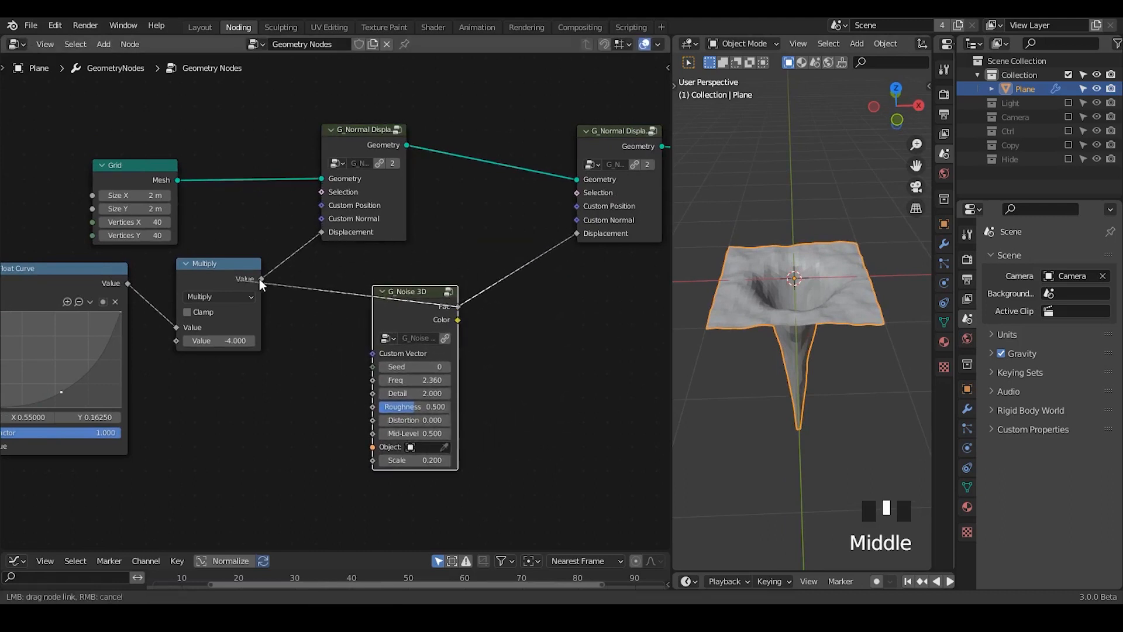
{"action": "key", "text": "shift+d"}
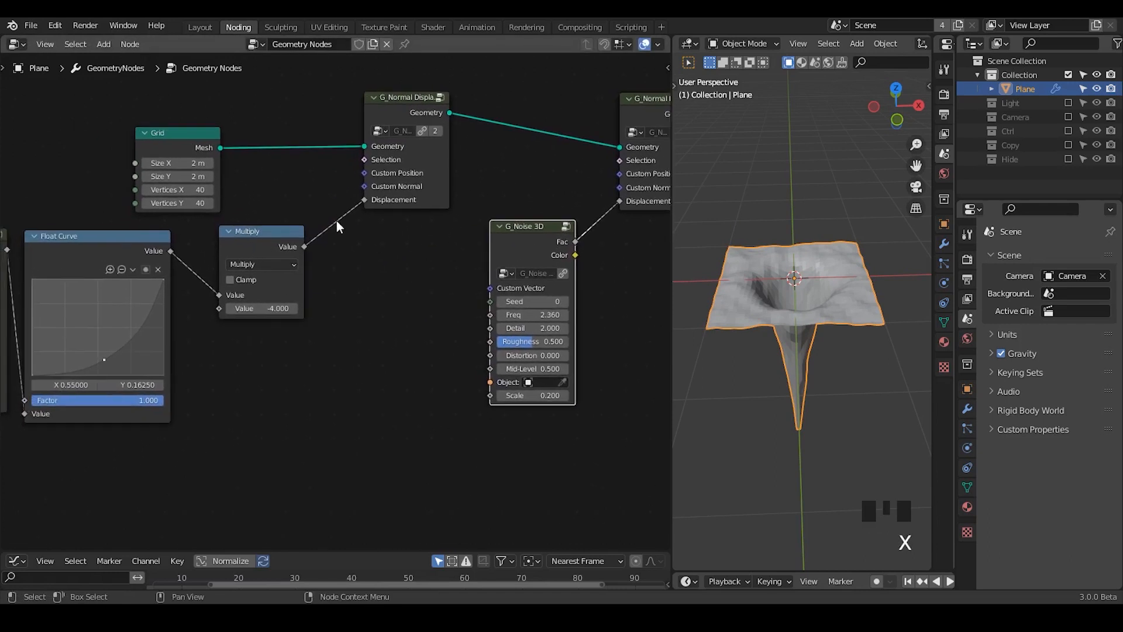
{"action": "mouse_move", "coordinate": [388, 243]}
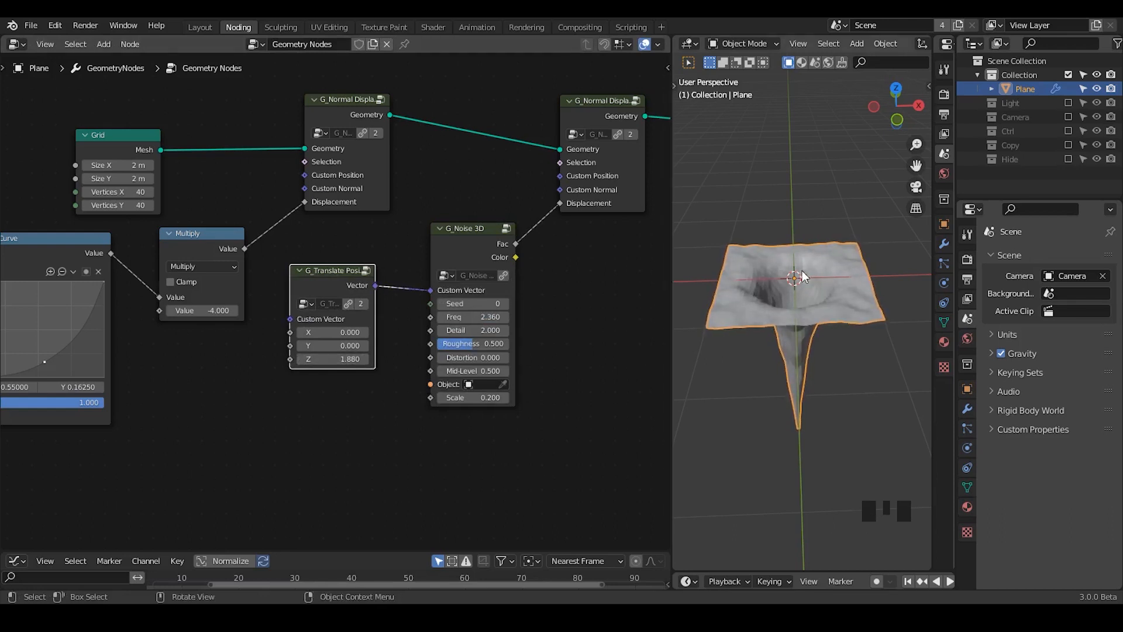
Step: Offset the noise coordinates with G_Translate Position, Z raised to 5.230
{"action": "left_click_drag", "start_coordinate": [333, 359], "coordinate": [347, 359]}
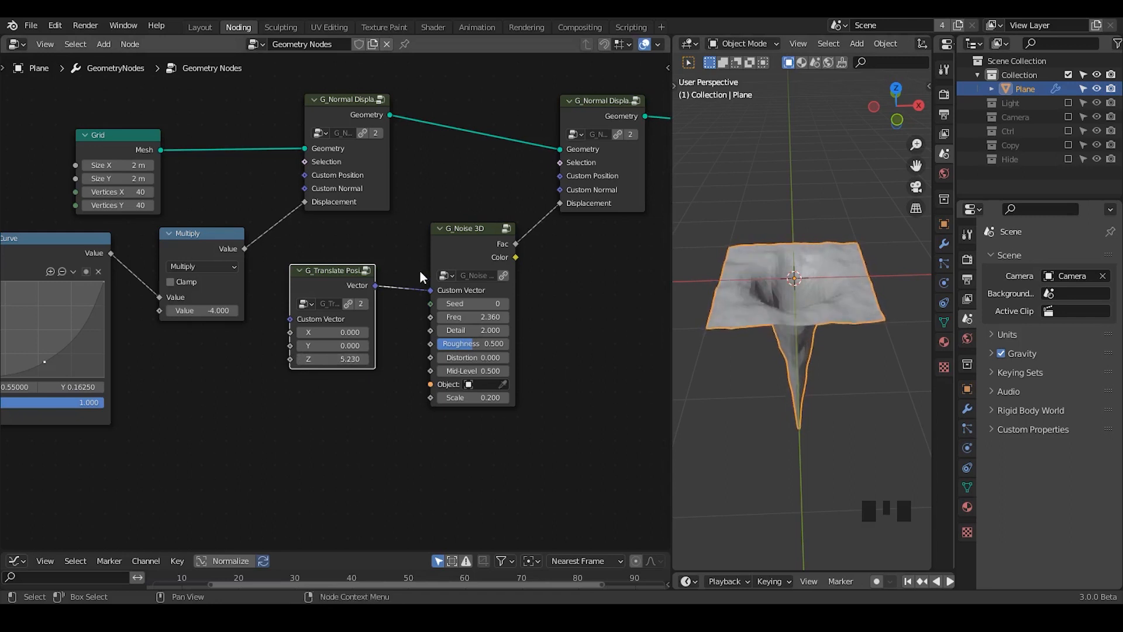
{"action": "mouse_move", "coordinate": [818, 313]}
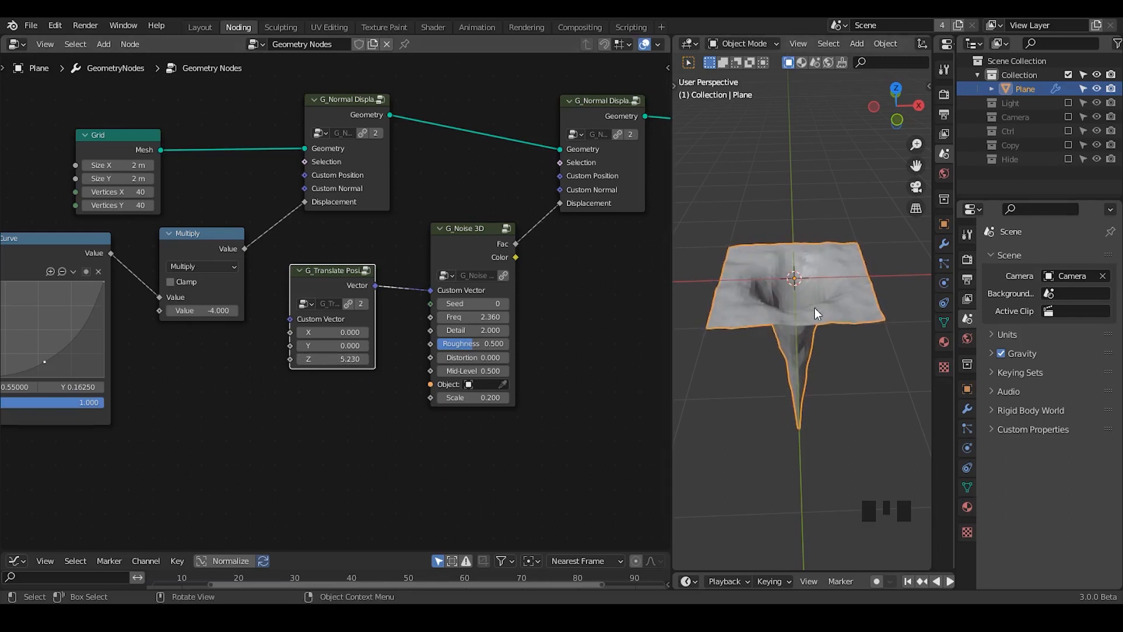
{"action": "key", "text": "shift+alt+q"}
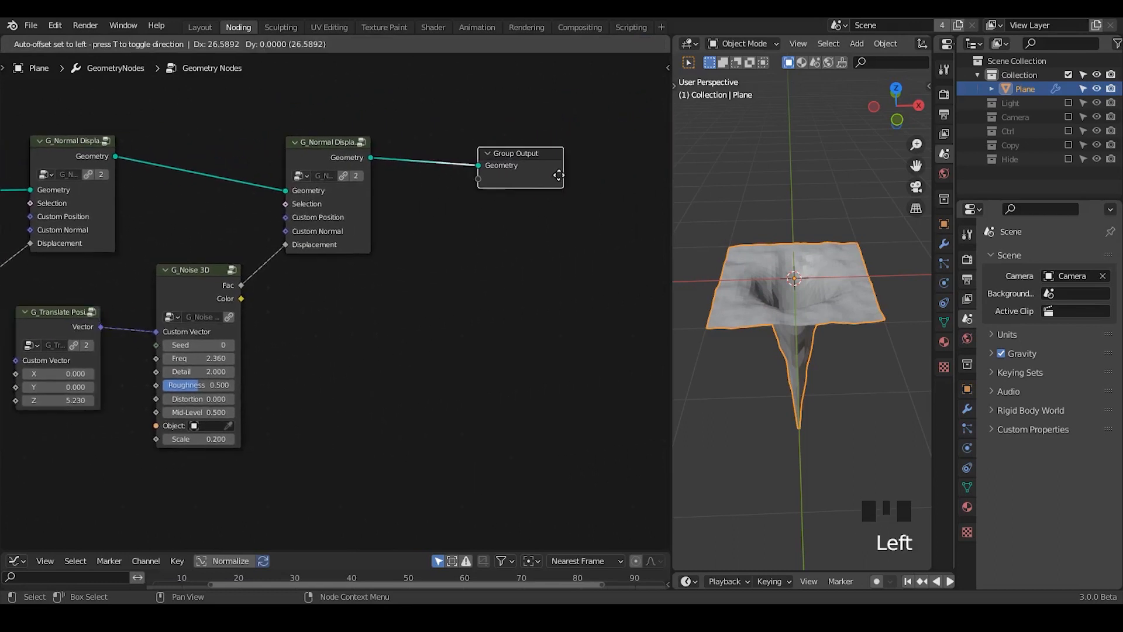
Step: End the tree in Set Position, its Position supplied by a Vector Rotate fed from a Position node
{"action": "type", "text": "set posit"}
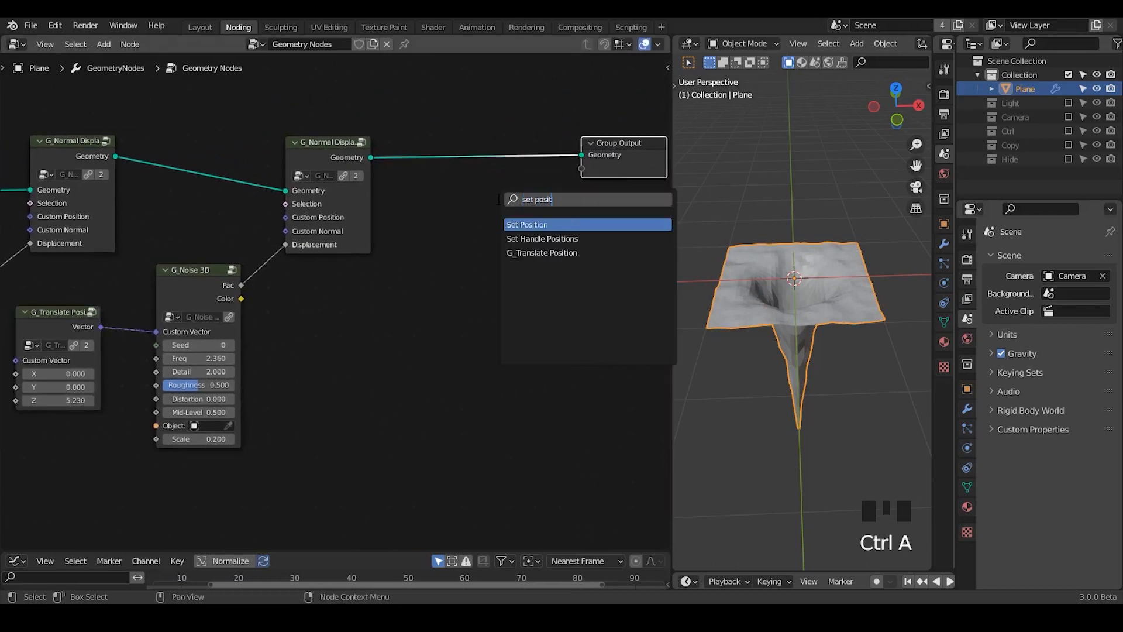
{"action": "left_click", "coordinate": [526, 224]}
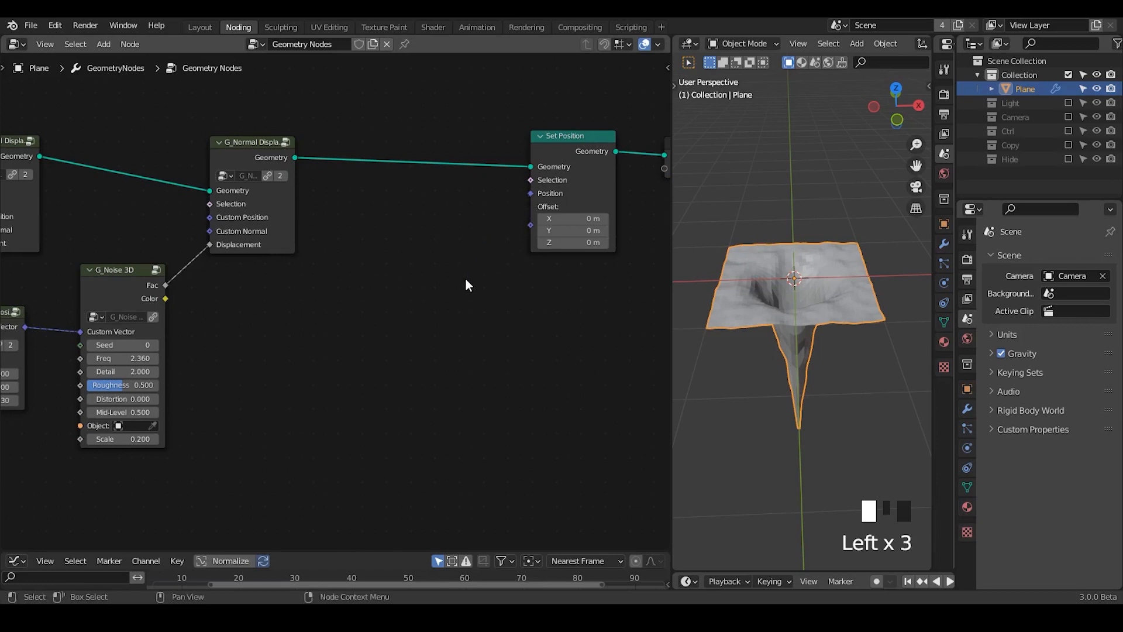
{"action": "type", "text": "vector ro"}
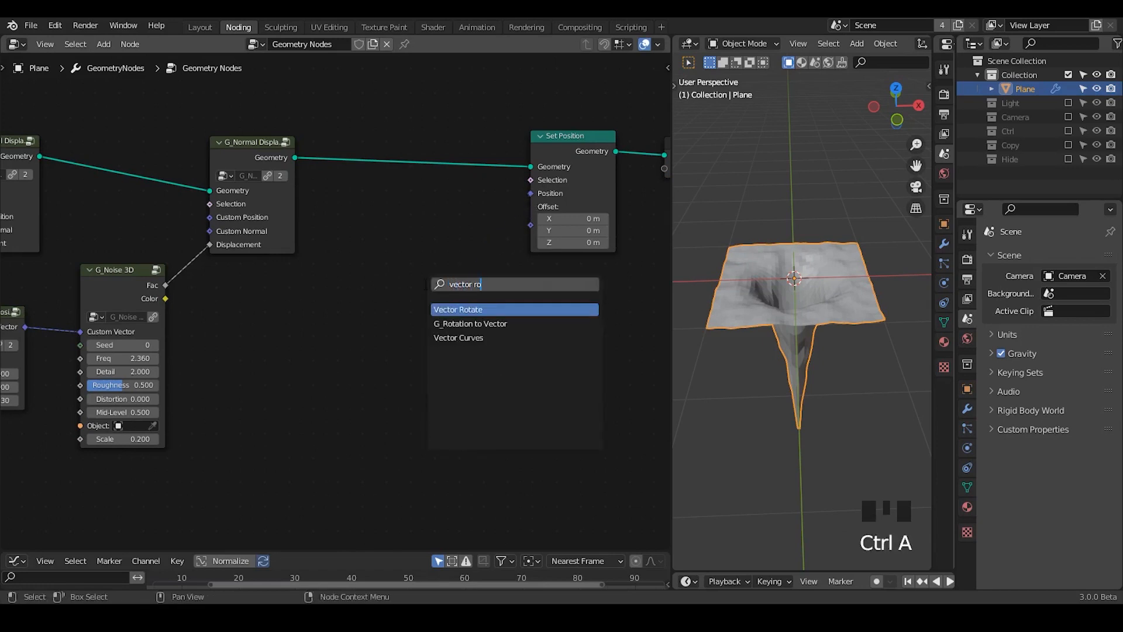
{"action": "left_click", "coordinate": [458, 309]}
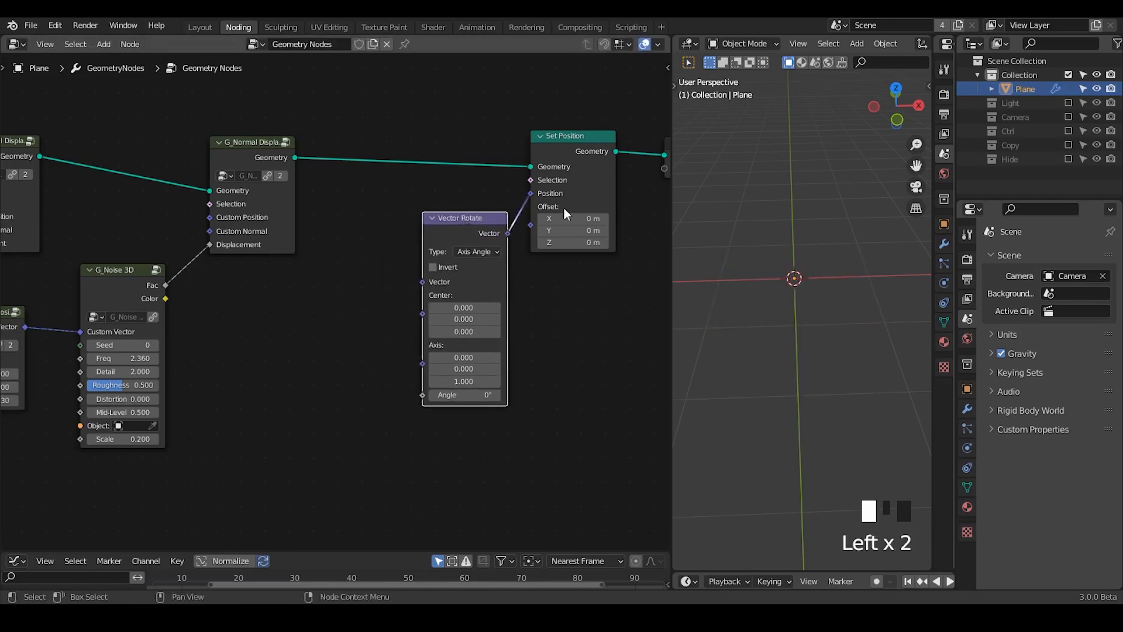
{"action": "key", "text": "d"}
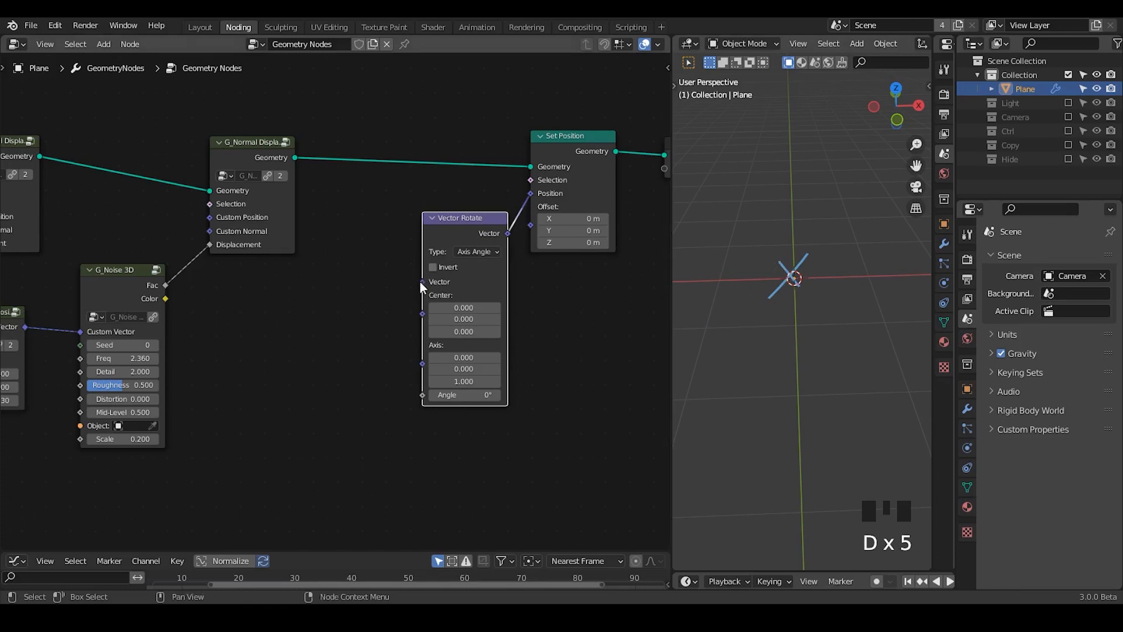
{"action": "key", "text": "ctrl+a"}
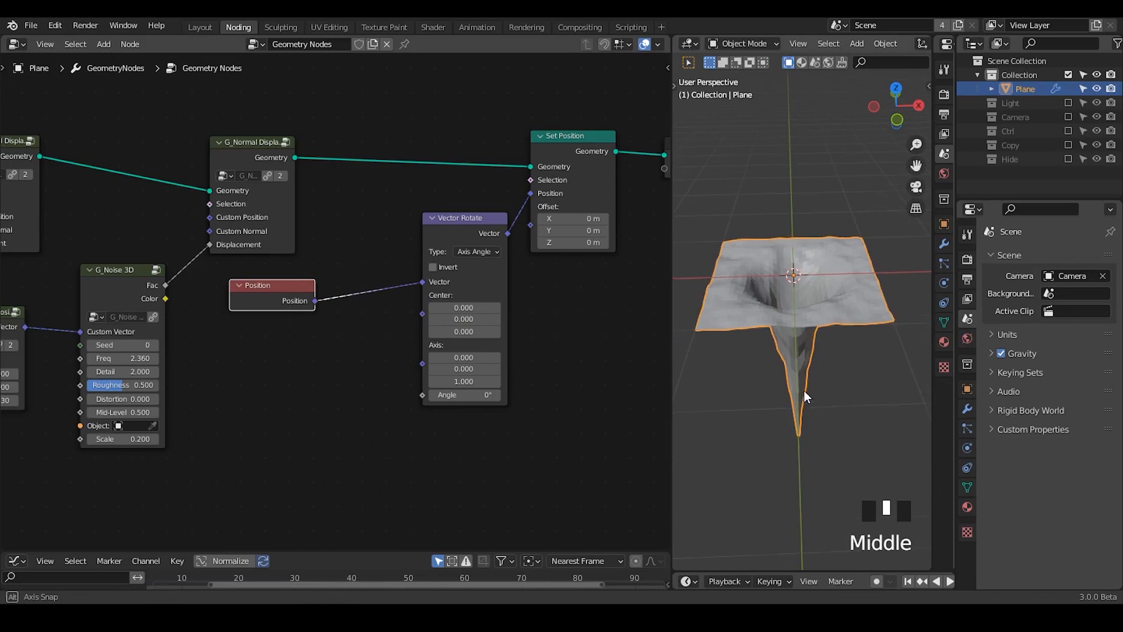
Step: Switch Vector Rotate to Euler with a 22° Z twist supplied through a G_Combine Euler node
{"action": "left_click", "coordinate": [476, 251]}
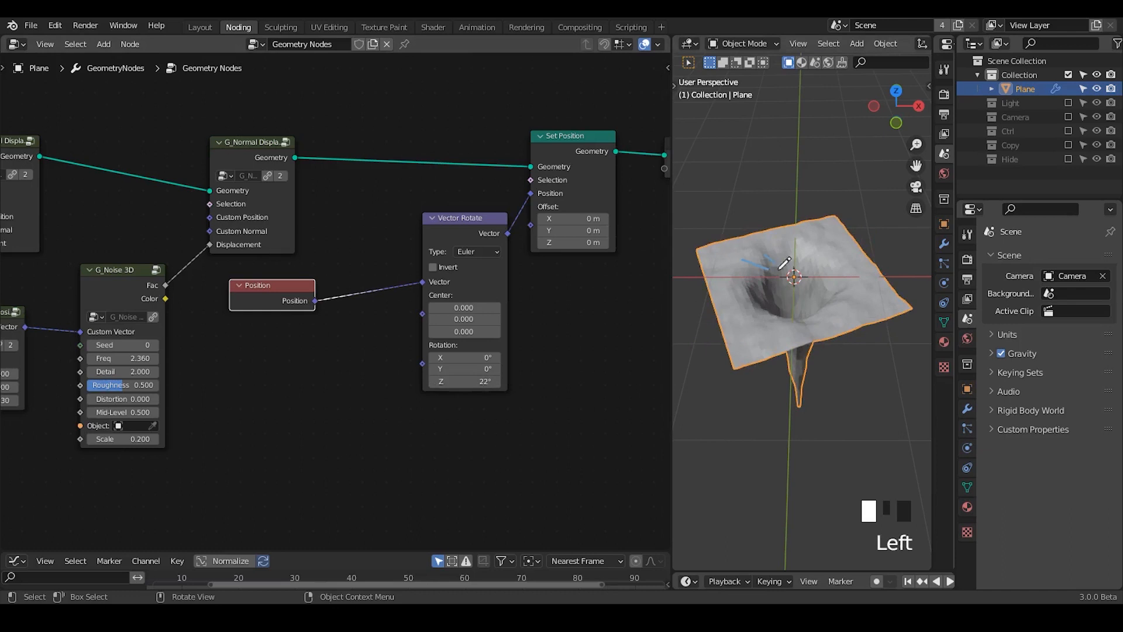
{"action": "type", "text": "co"}
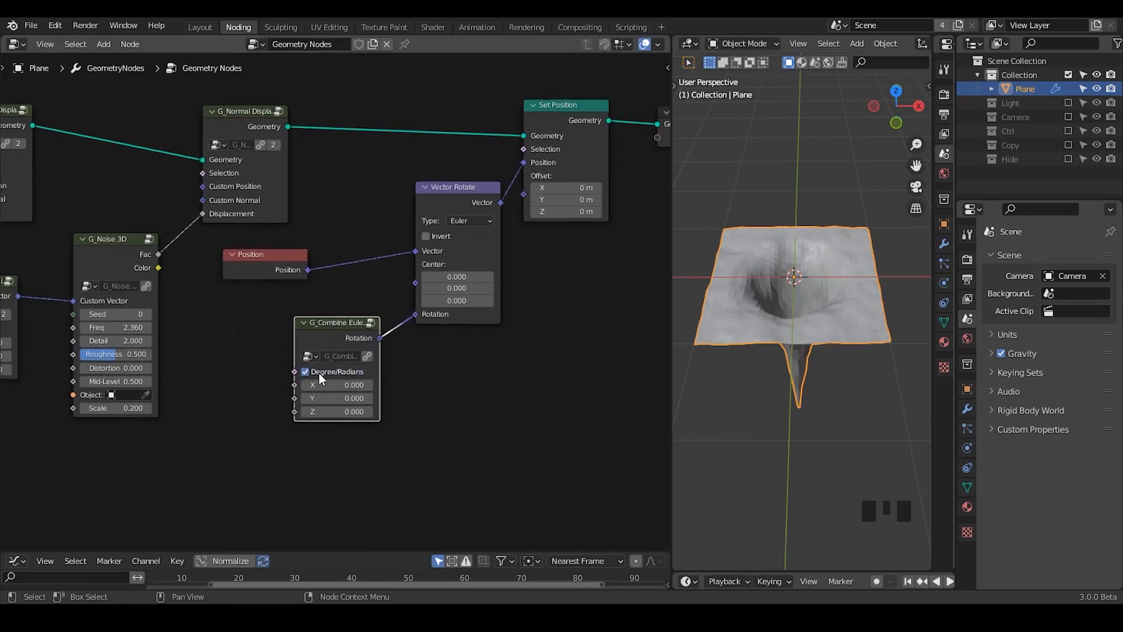
Step: Drive the Euler Z rotation with a G_Proximity Falloff (max 321.6), spiralling the funnel into a vortex
{"action": "left_click", "coordinate": [305, 371]}
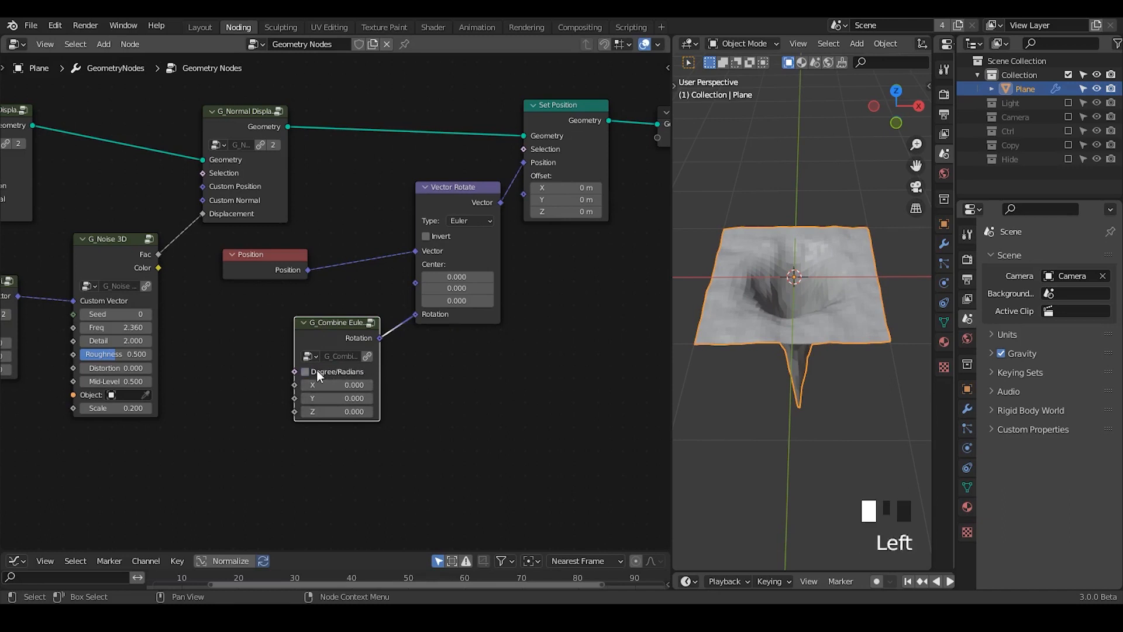
{"action": "left_click", "coordinate": [305, 371]}
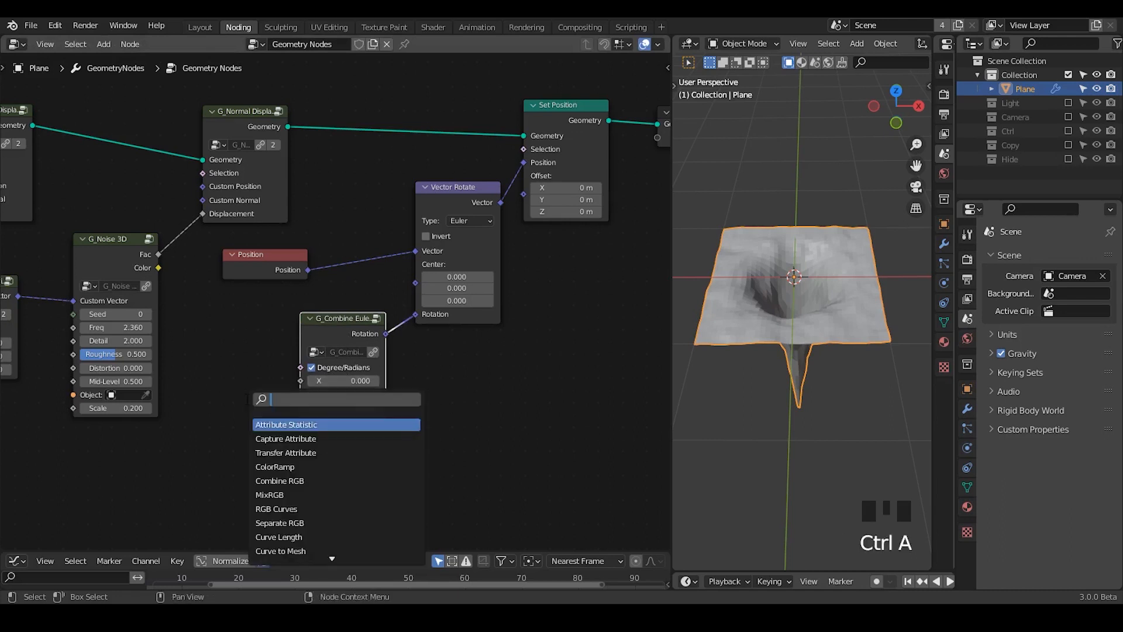
{"action": "type", "text": "time i"}
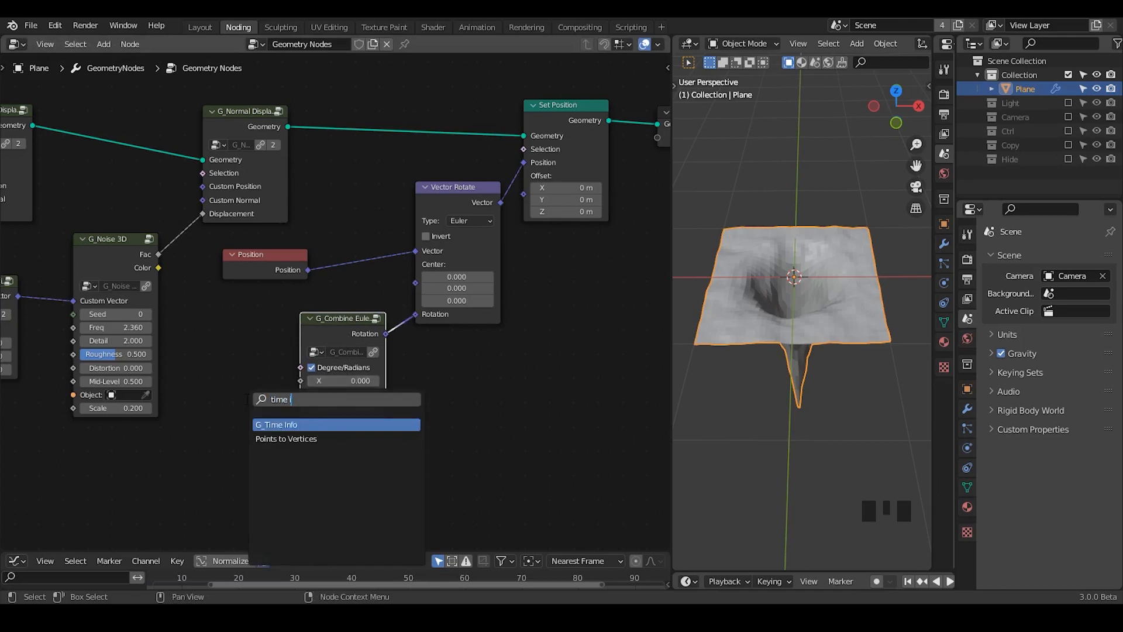
{"action": "type", "text": "proxim"}
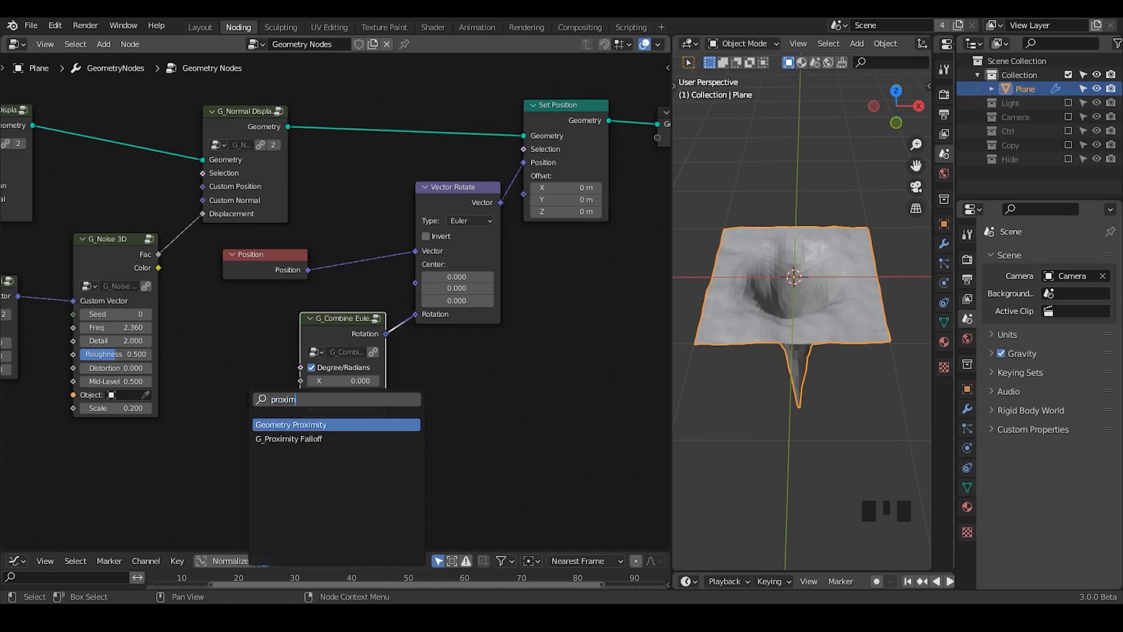
{"action": "left_click", "coordinate": [288, 439]}
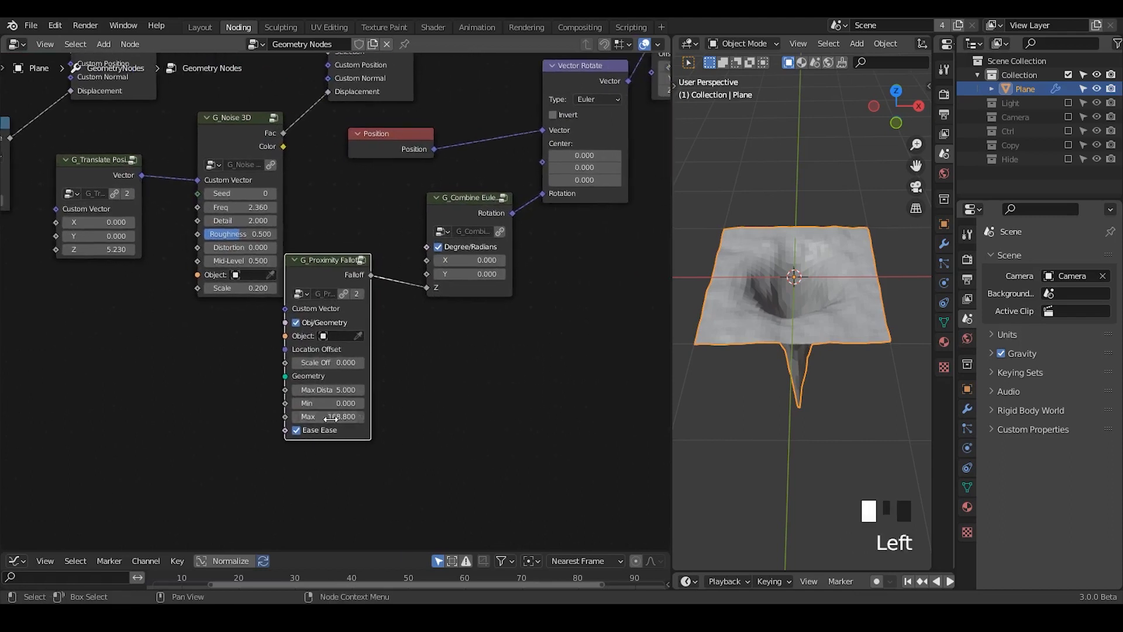
{"action": "left_click", "coordinate": [327, 361]}
{"action": "type", "text": "1"}
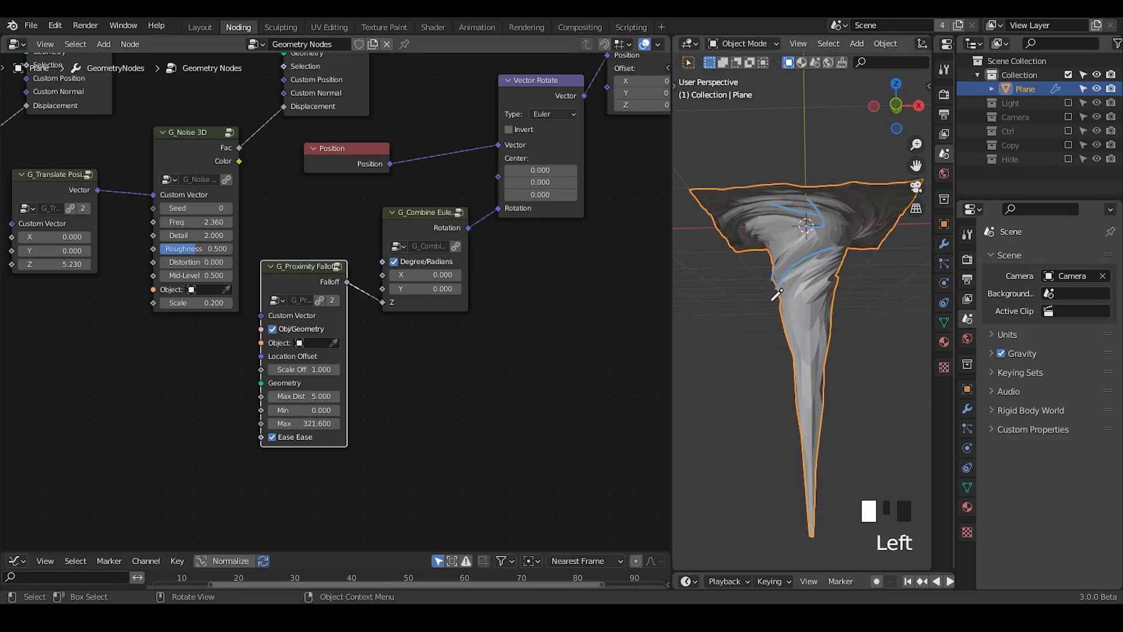
{"action": "left_click_drag", "start_coordinate": [810, 287], "coordinate": [844, 323]}
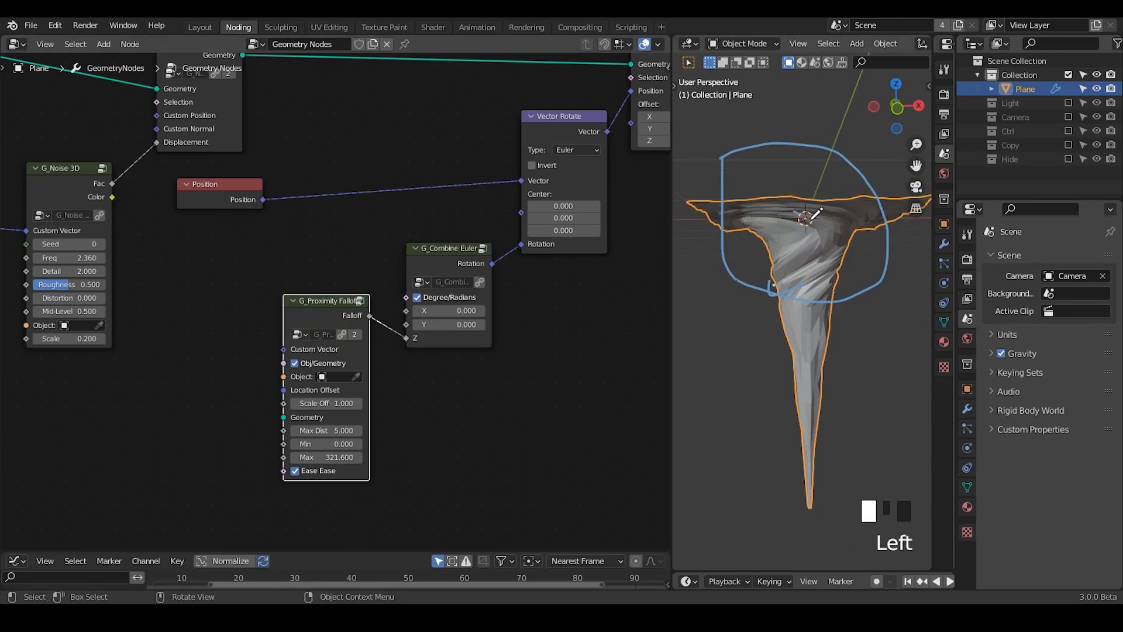
{"action": "double_click", "coordinate": [325, 456]}
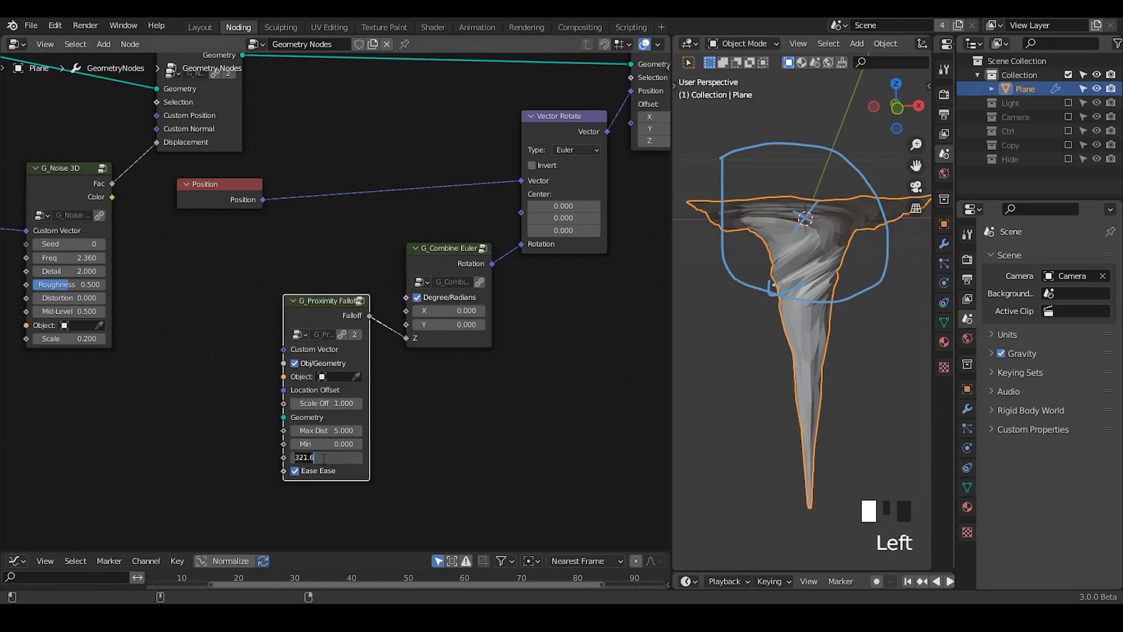
{"action": "key", "text": "Return"}
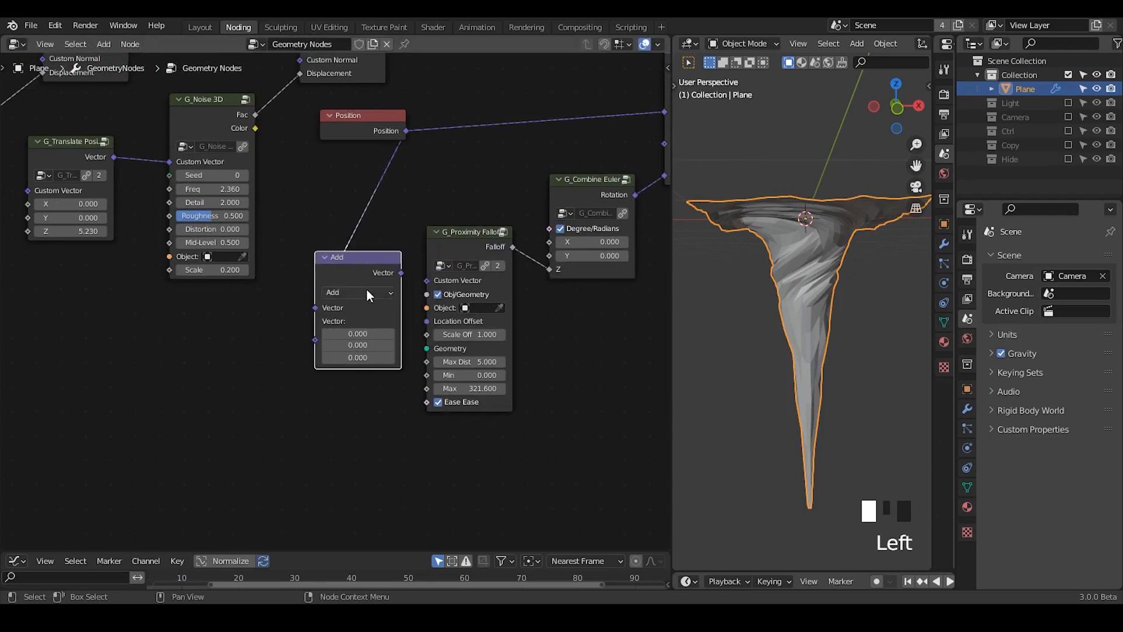
Step: Flatten the falloff's position input with a Vector Multiply (1,1,0) and set its Max to 189.5
{"action": "left_click", "coordinate": [358, 292]}
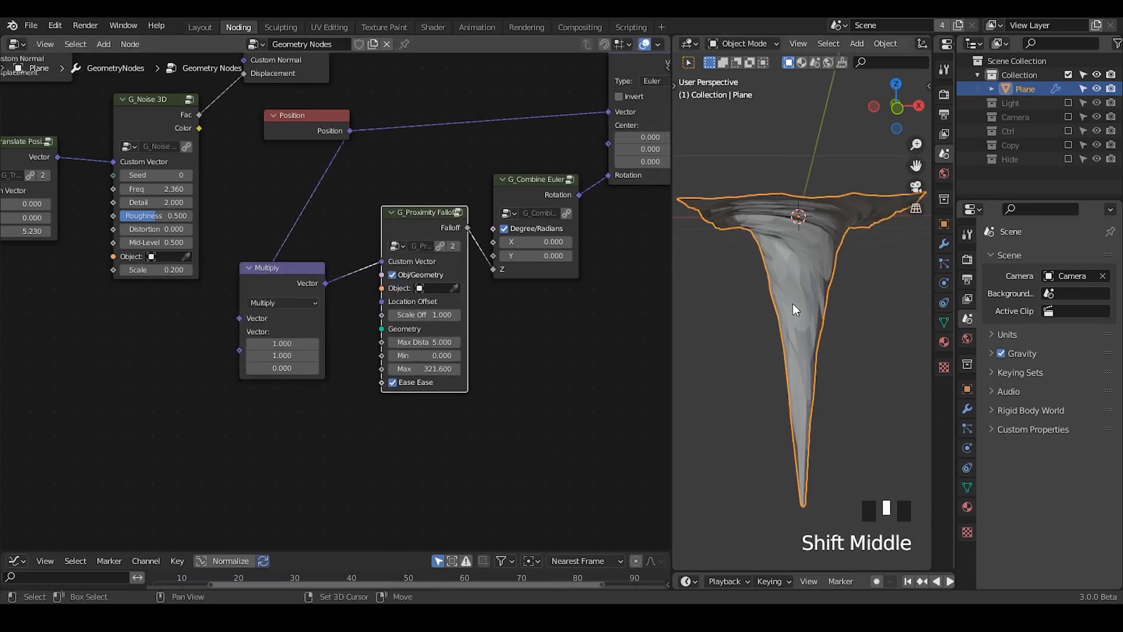
{"action": "left_click_drag", "start_coordinate": [793, 309], "coordinate": [803, 357]}
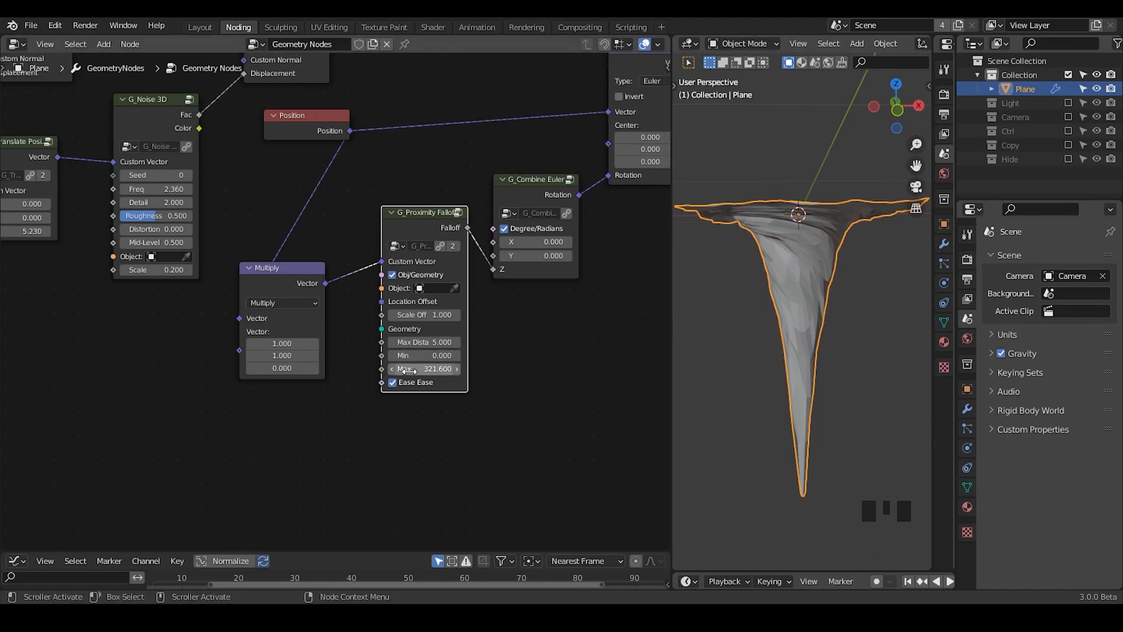
{"action": "left_click_drag", "start_coordinate": [408, 369], "coordinate": [429, 369]}
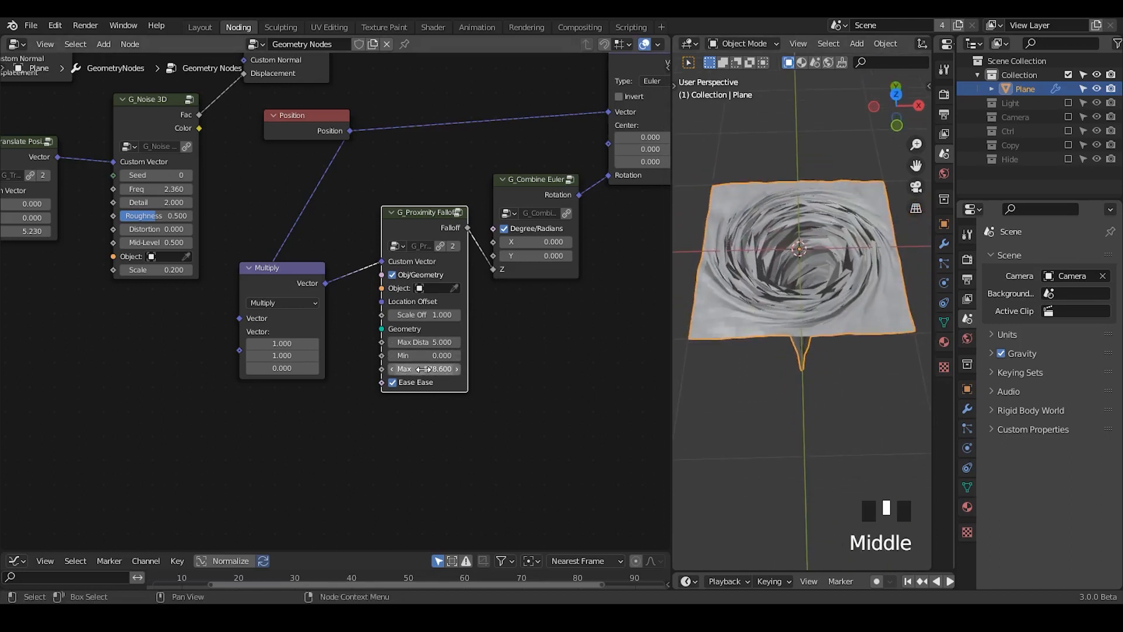
{"action": "left_click", "coordinate": [424, 369]}
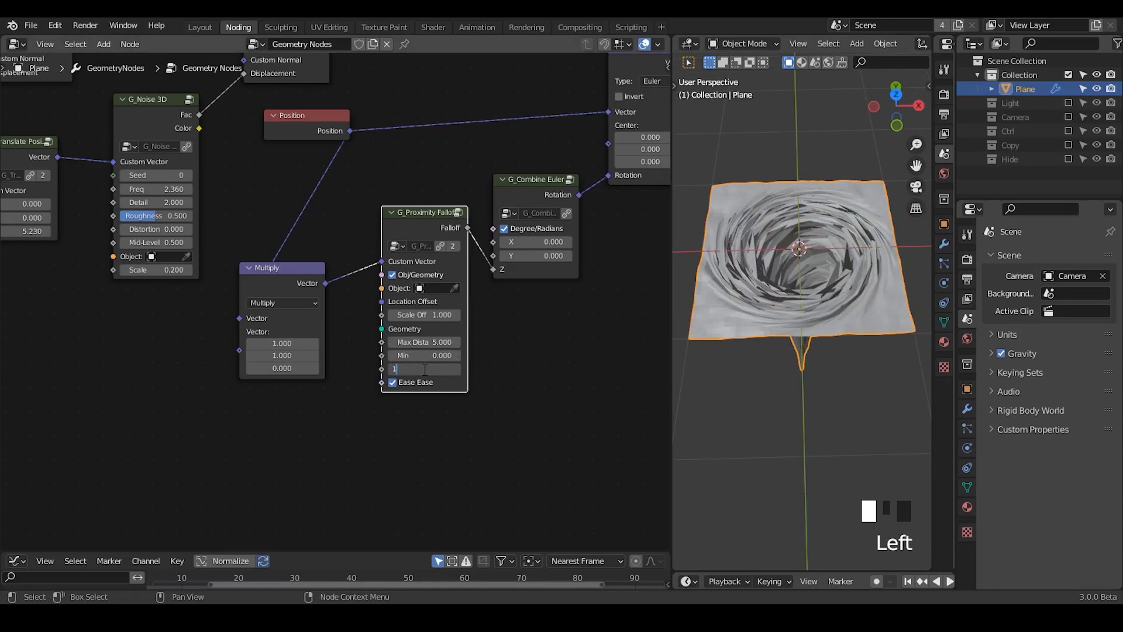
{"action": "type", "text": "189.500"}
{"action": "type", "text": "09"}
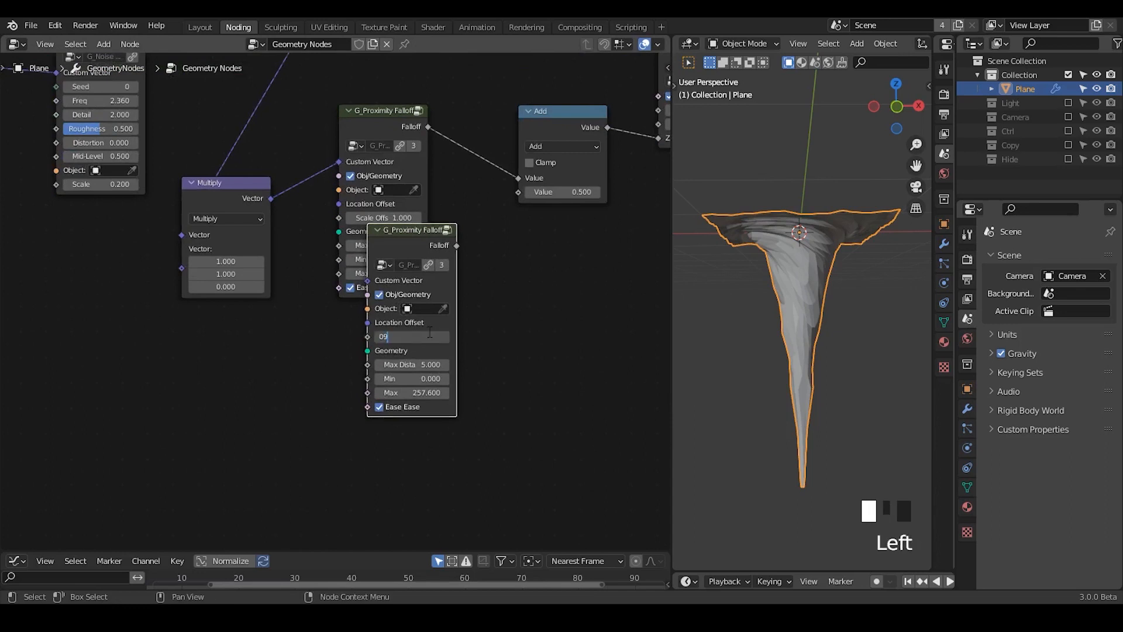
Step: Tune the second proximity falloff: scale offset 0.36, easing off, adjusted maximum, summed into rotation
{"action": "key", "text": "backspace"}
{"action": "type", "text": ".300"}
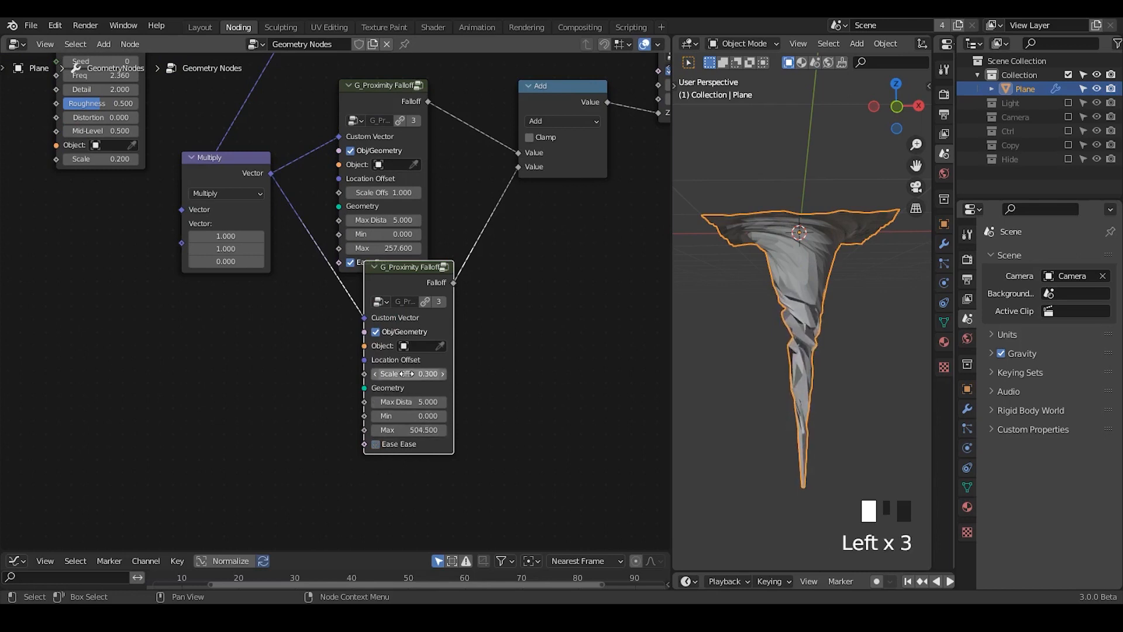
{"action": "left_click_drag", "start_coordinate": [408, 373], "coordinate": [426, 373]}
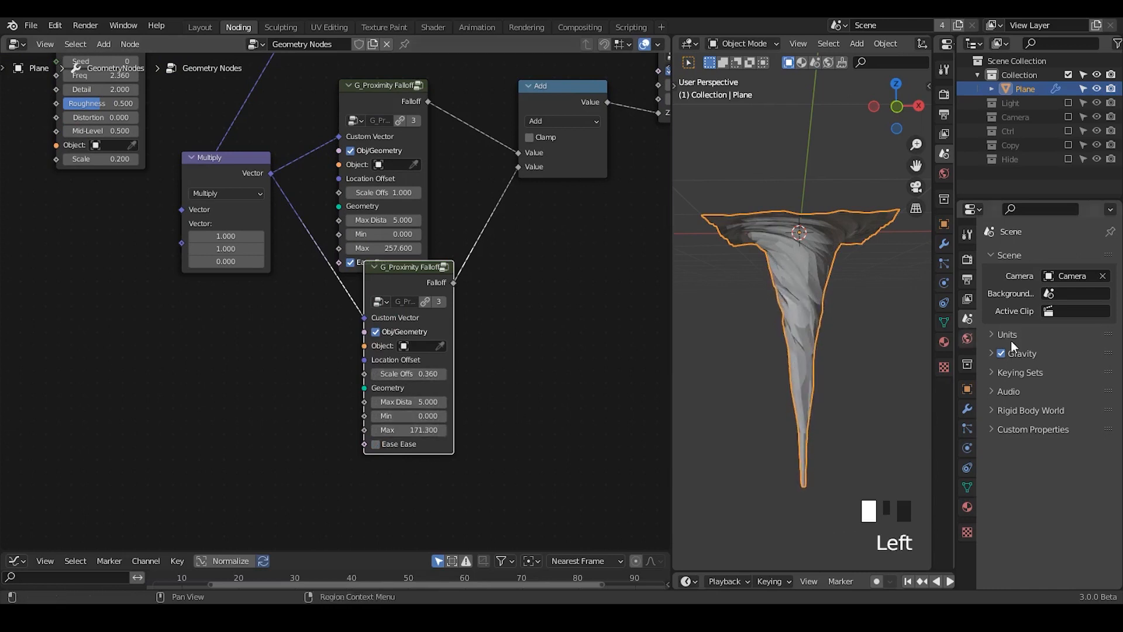
{"action": "left_click_drag", "start_coordinate": [395, 430], "coordinate": [442, 429]}
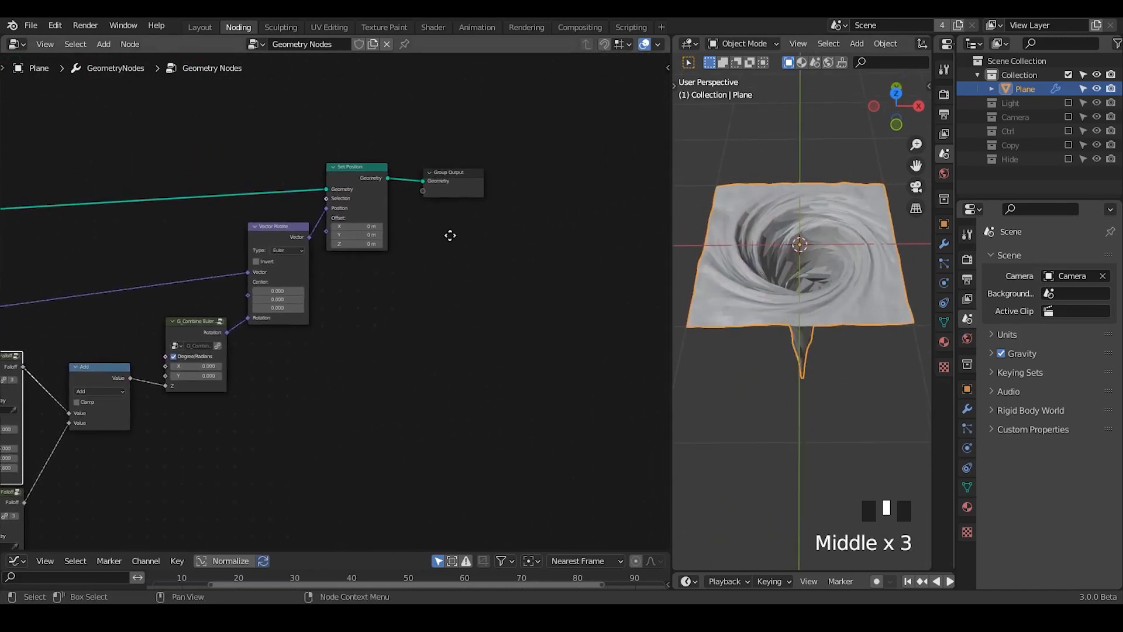
Step: Insert Set Shade Smooth before the Group Output and Subdivision Surface after Set Position
{"action": "type", "text": "set"}
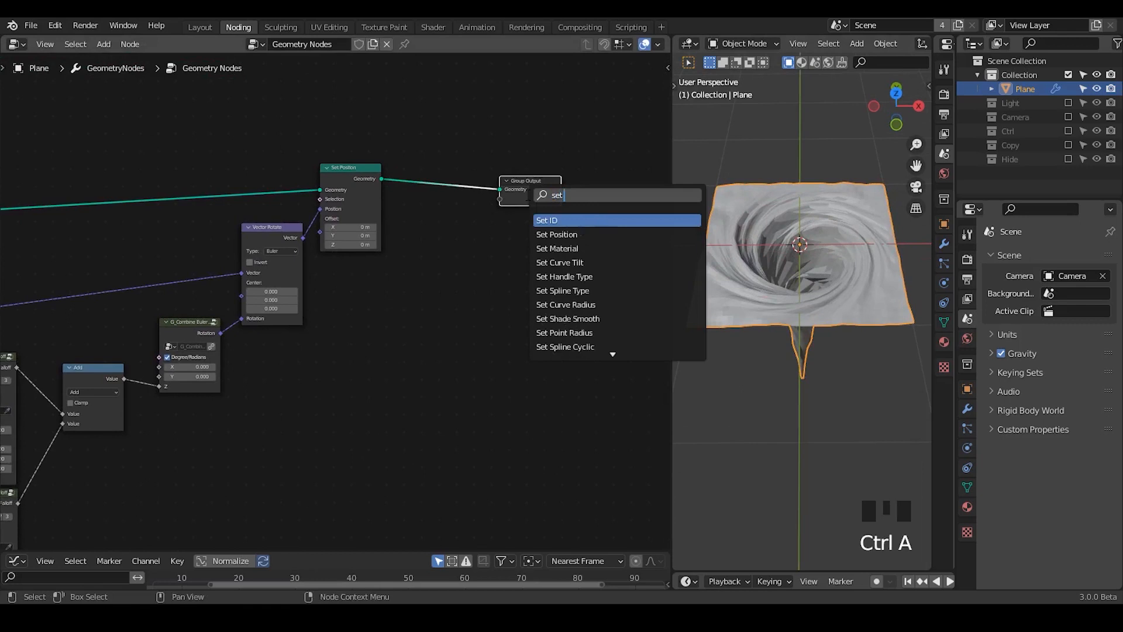
{"action": "left_click", "coordinate": [567, 319]}
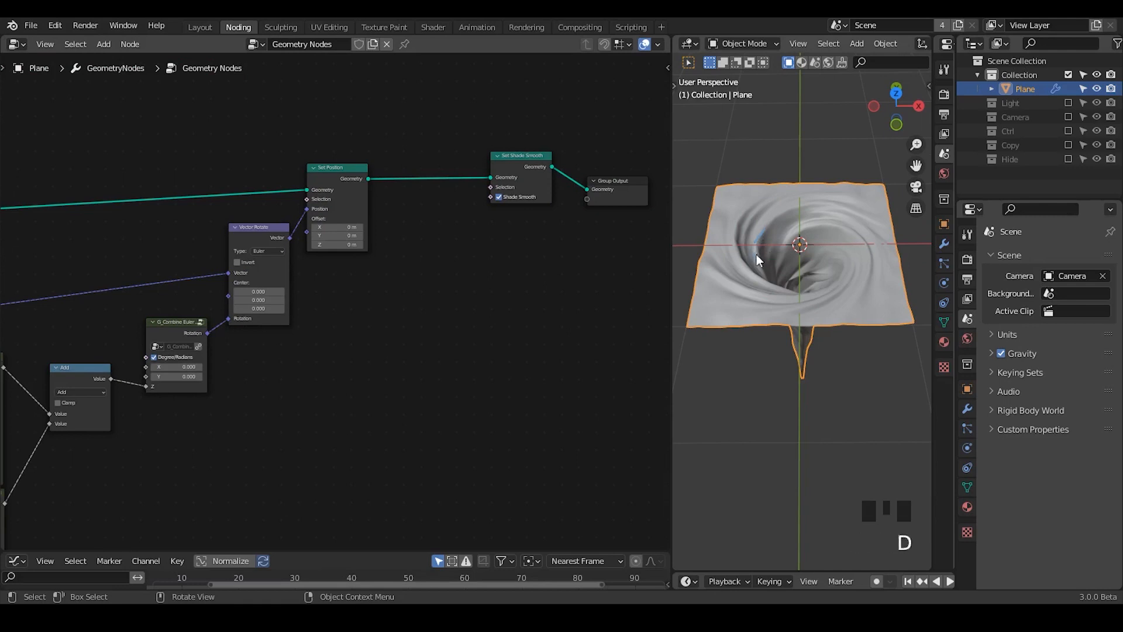
{"action": "key", "text": "ctrl+a"}
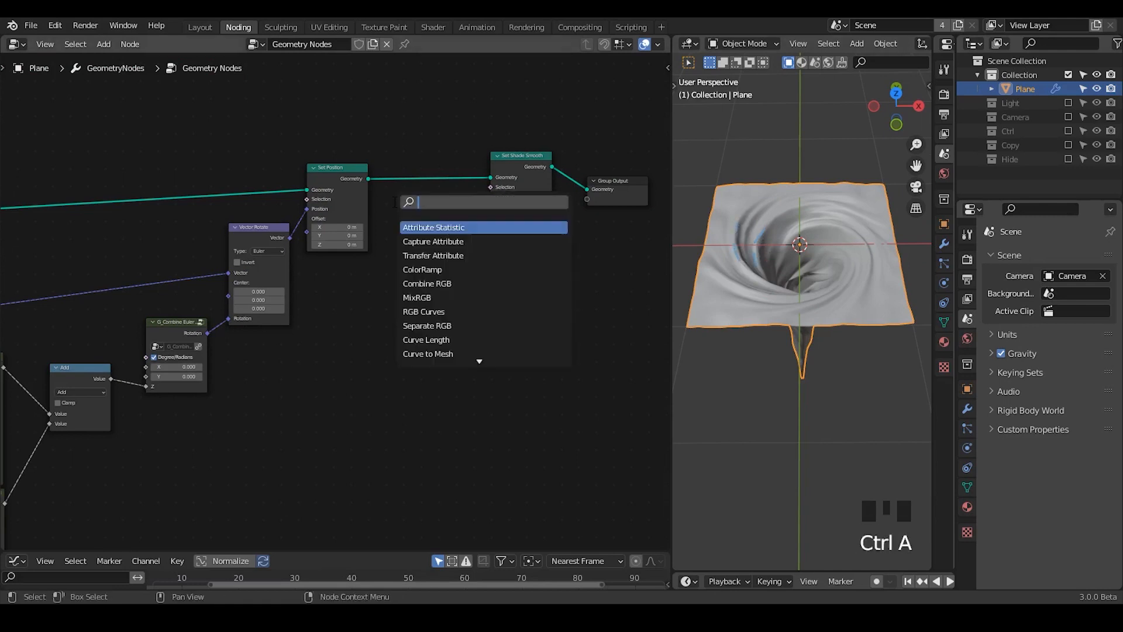
{"action": "key", "text": "Down"}
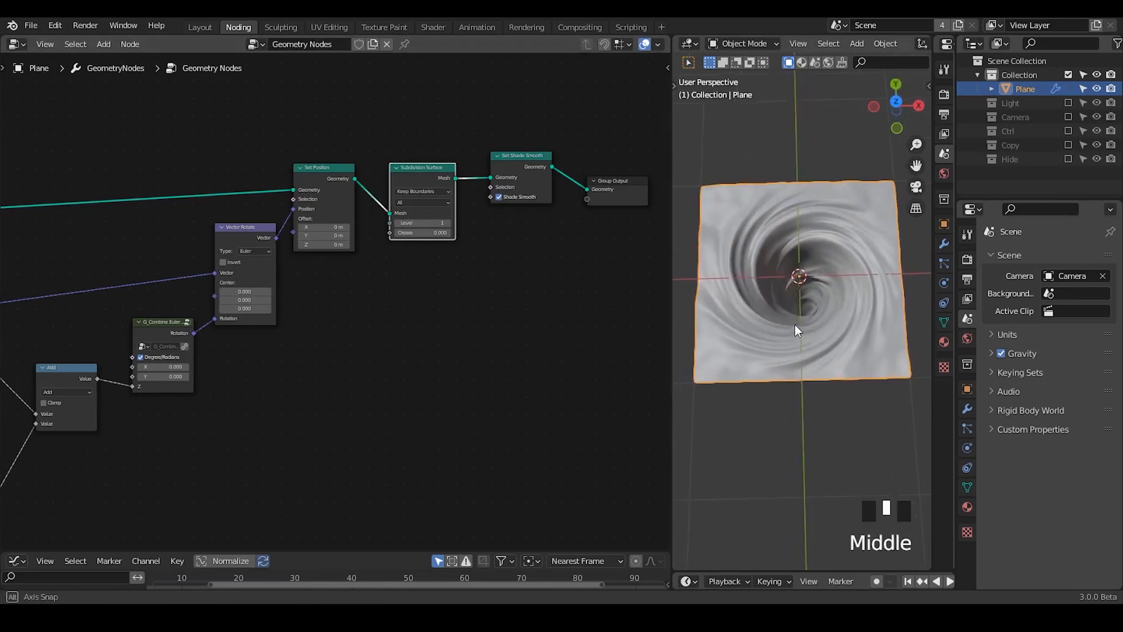
{"action": "left_click_drag", "start_coordinate": [799, 330], "coordinate": [799, 200]}
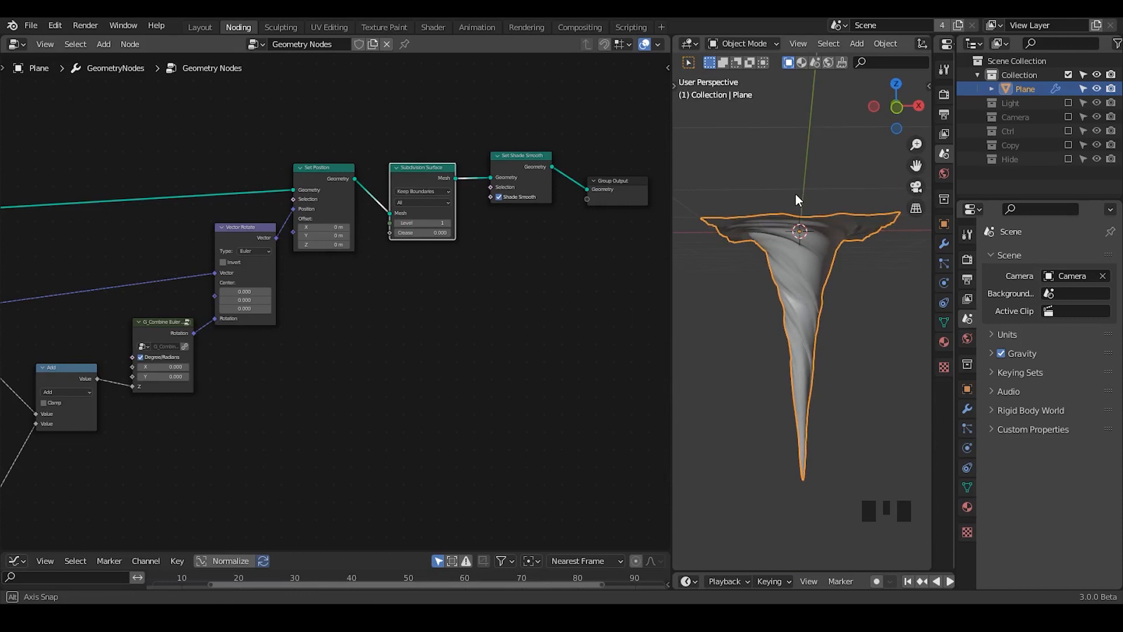
{"action": "key", "text": "shift+alt+q"}
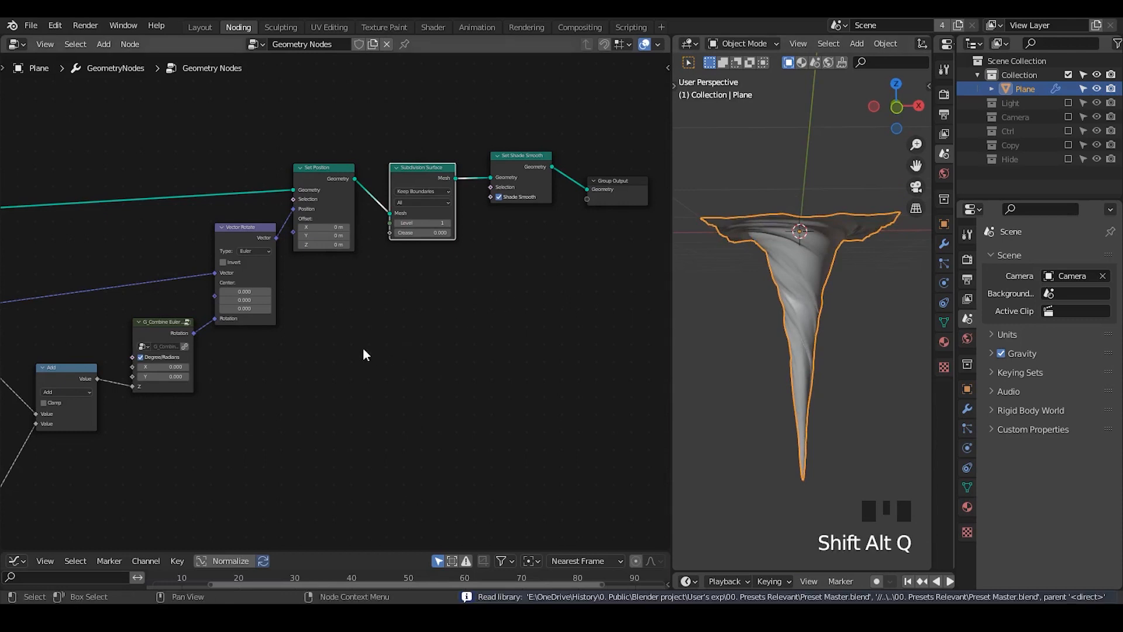
Step: Feed a G_Time Info node's Frame into a new Math Add node in the rotation falloff sum
{"action": "left_click_drag", "start_coordinate": [365, 355], "coordinate": [502, 301]}
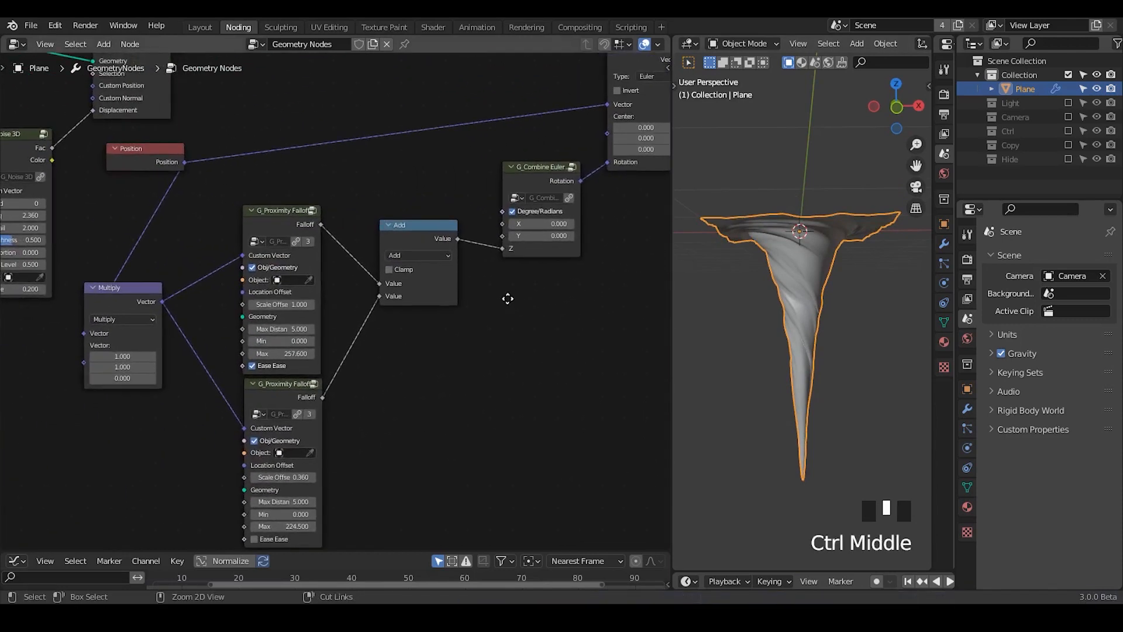
{"action": "type", "text": "math"}
{"action": "type", "text": "time info"}
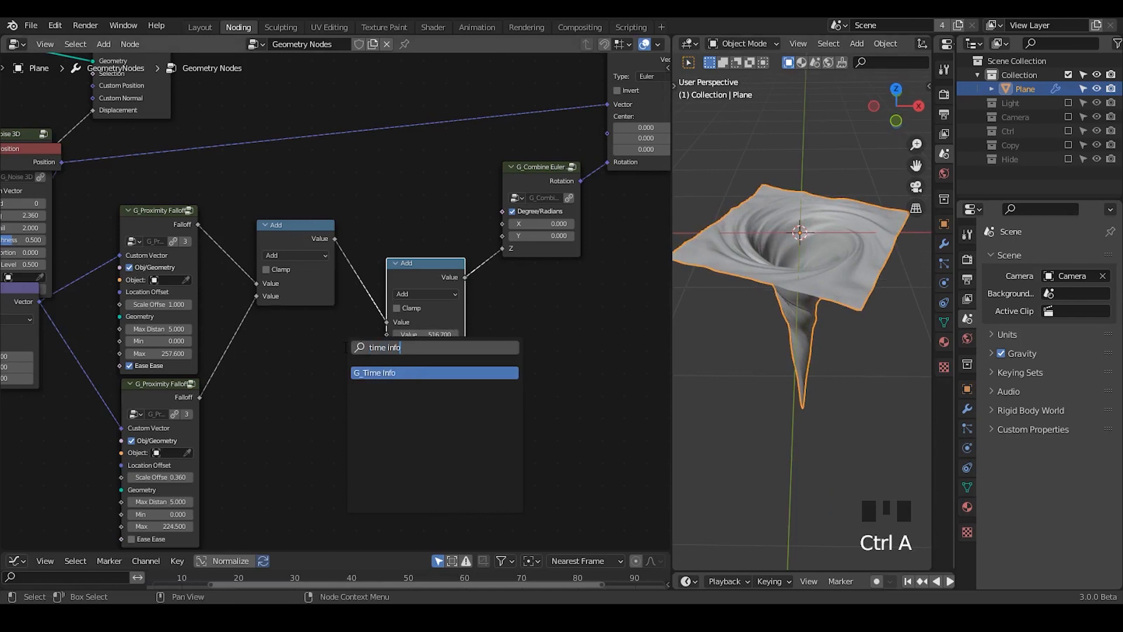
{"action": "left_click", "coordinate": [433, 372]}
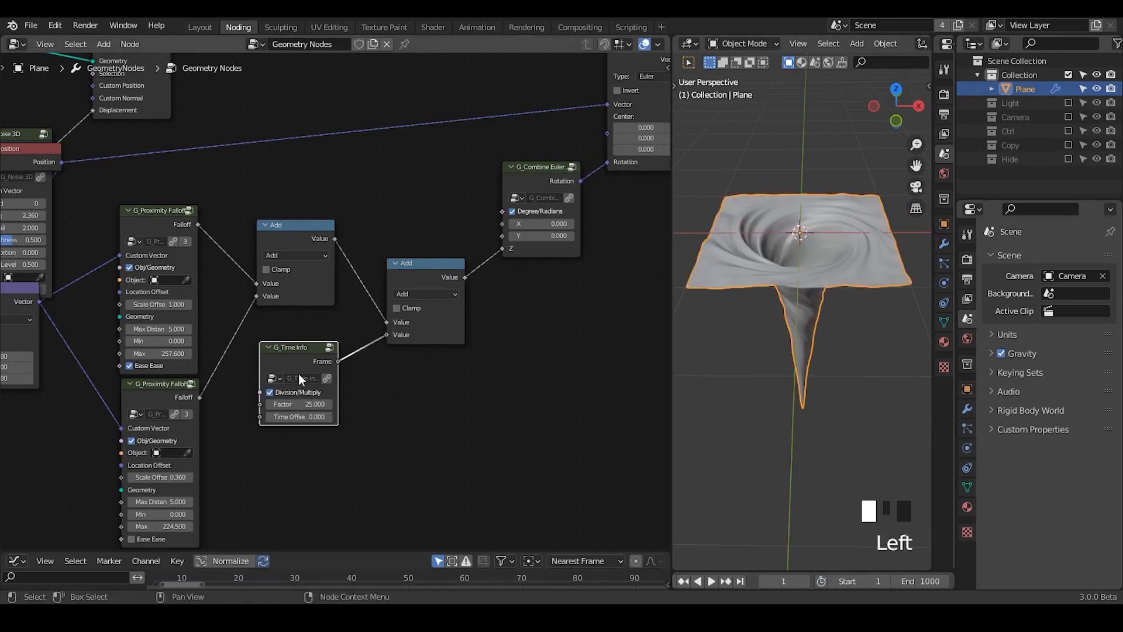
{"action": "left_click", "coordinate": [696, 581]}
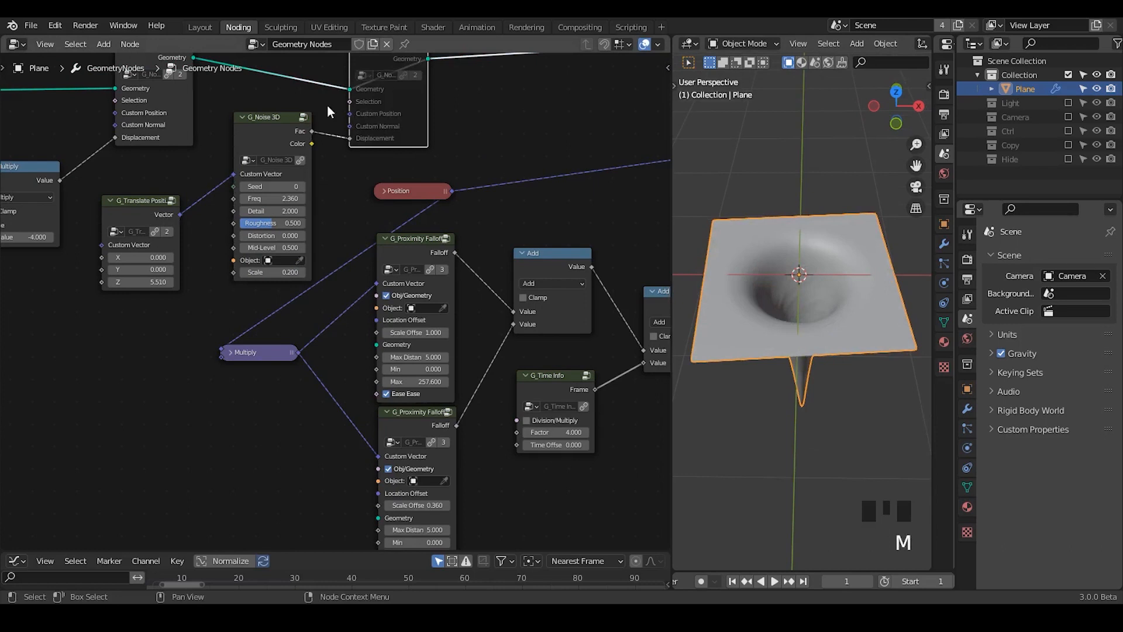
{"action": "mouse_move", "coordinate": [365, 64]}
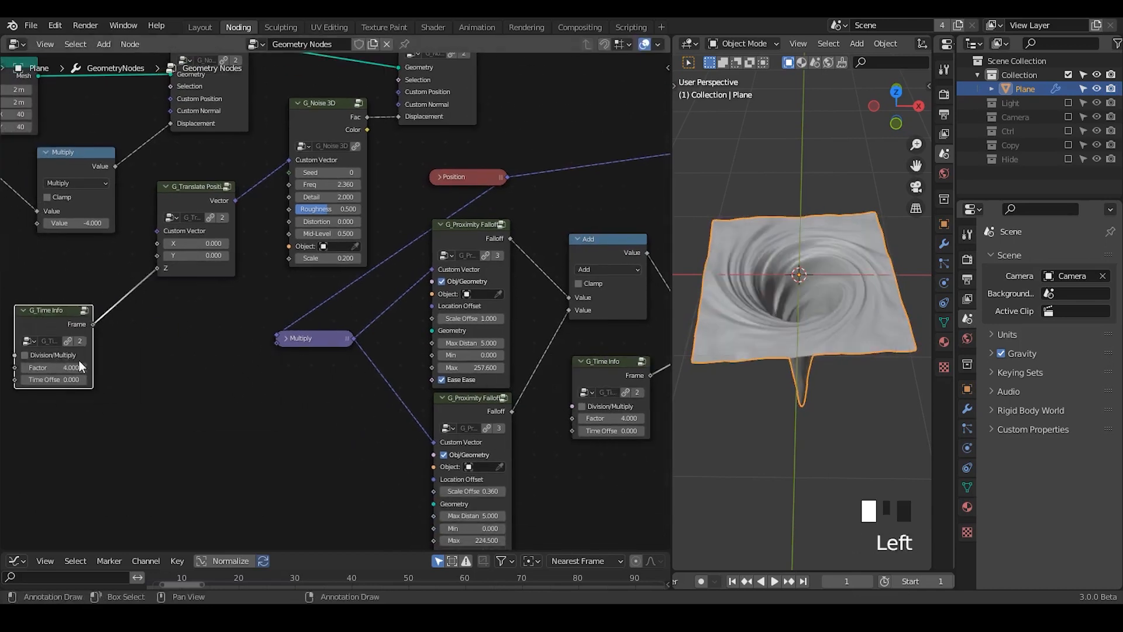
Step: Enable division (factor 25) on the second G_Time Info driving Translate Z and play the animation
{"action": "left_click", "coordinate": [25, 355]}
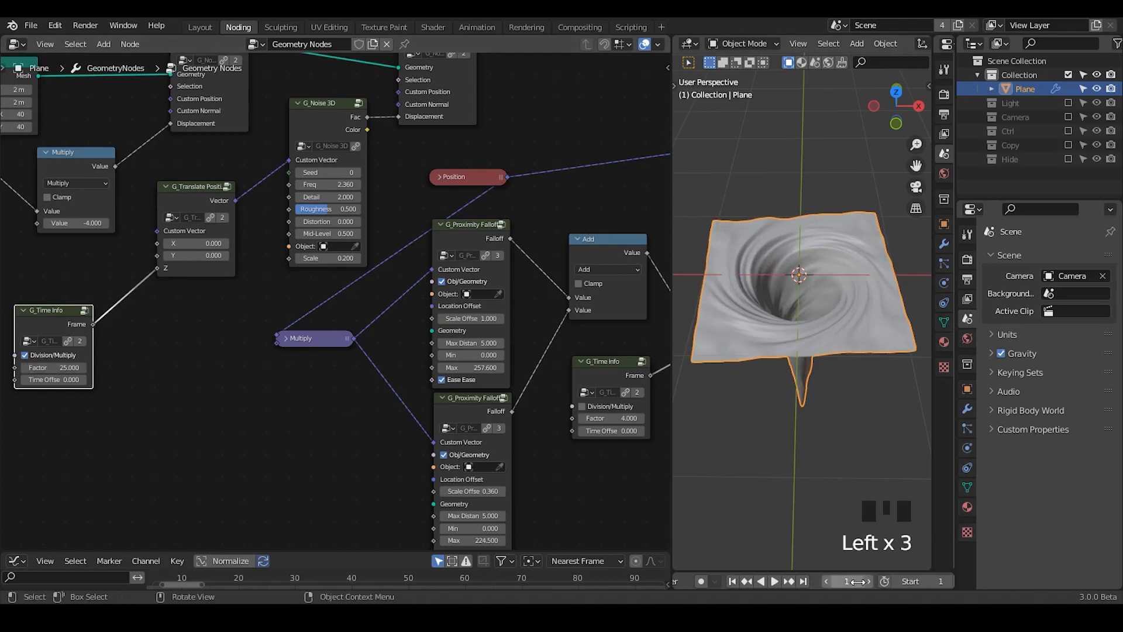
{"action": "left_click", "coordinate": [773, 582]}
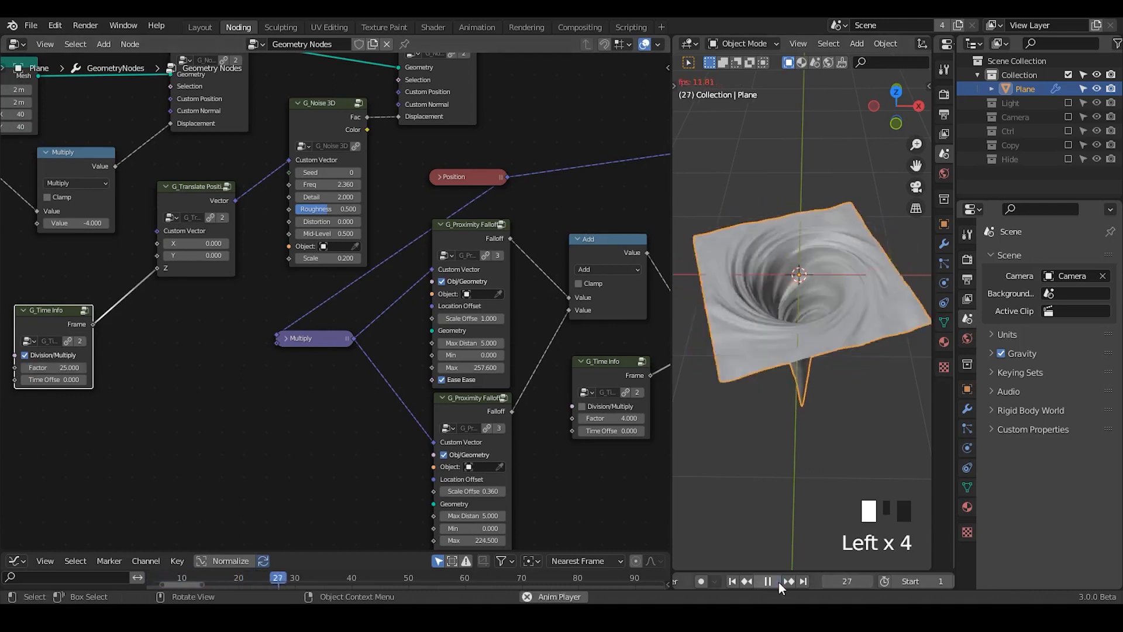